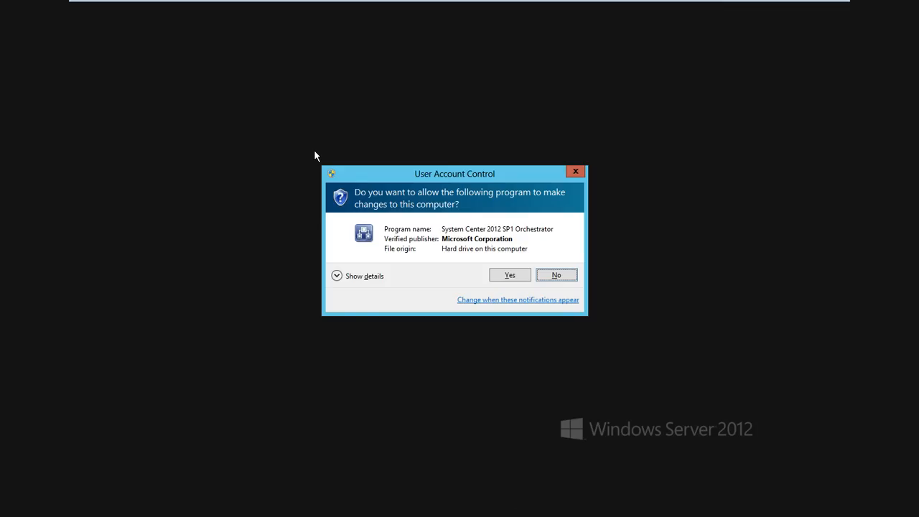
# Allow the UAC prompt and maximize the Runbook Designer window.
pyautogui.click(509, 274)
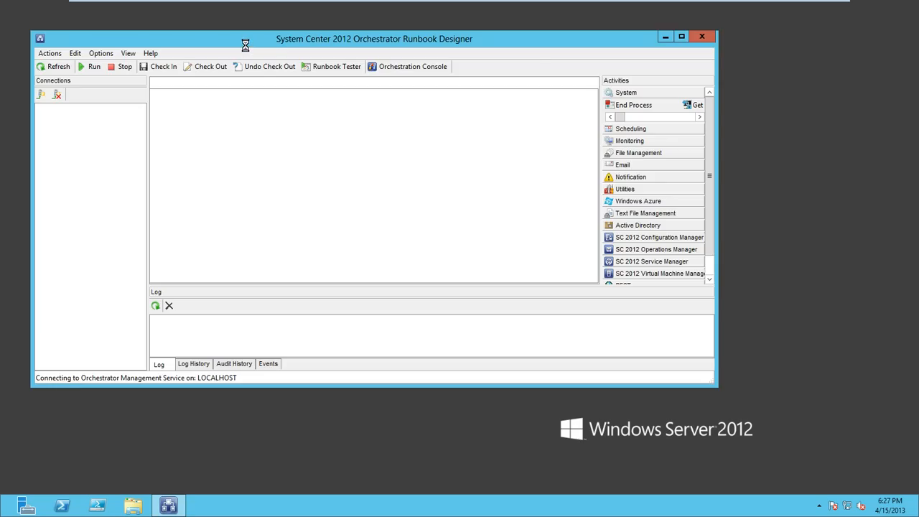
pyautogui.click(681, 38)
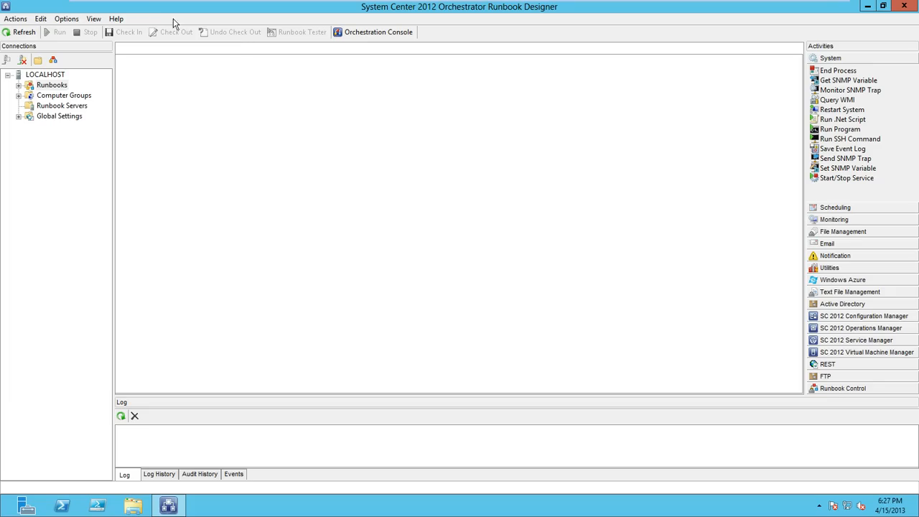
pyautogui.moveTo(159, 17)
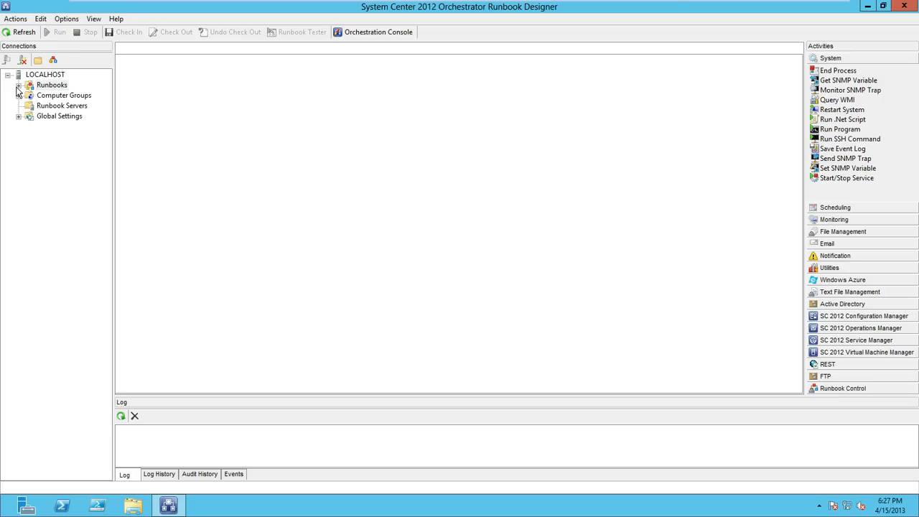
# Create a Test folder under Runbooks and a new runbook inside it.
pyautogui.click(18, 84)
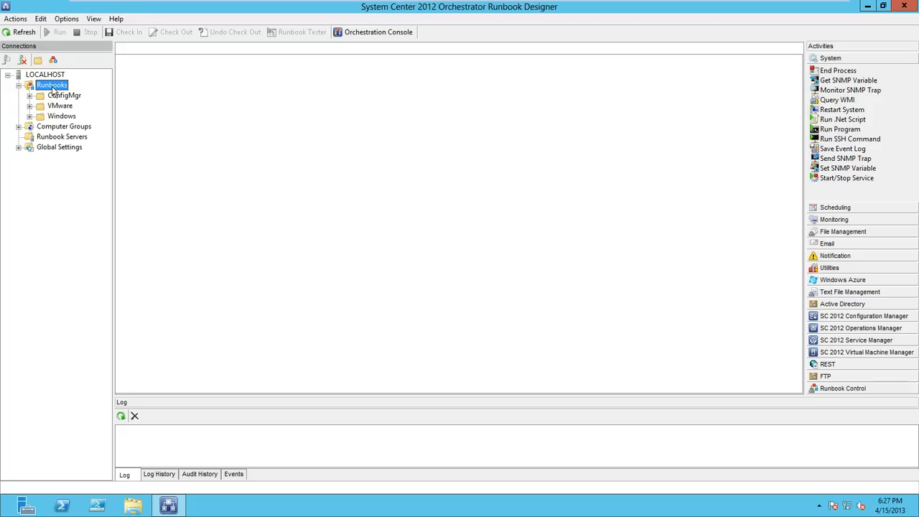
pyautogui.rightClick(51, 84)
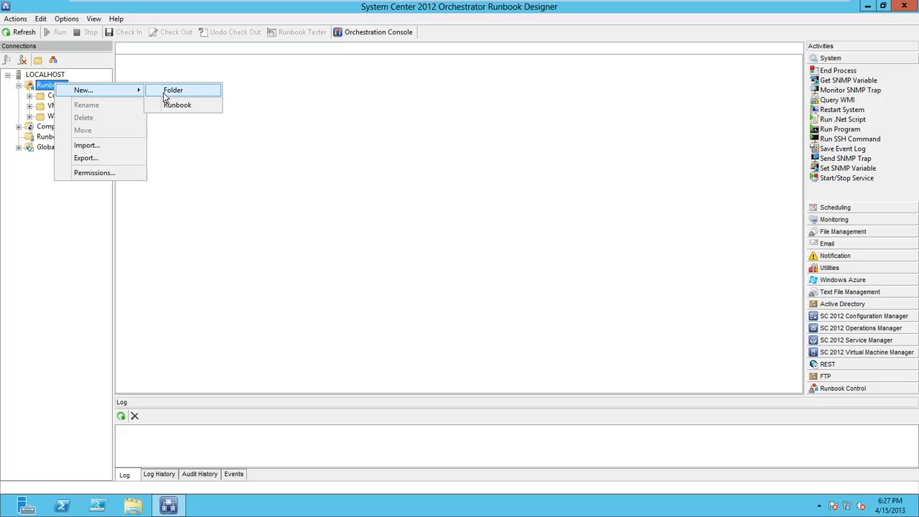
pyautogui.click(172, 89)
pyautogui.write('Test')
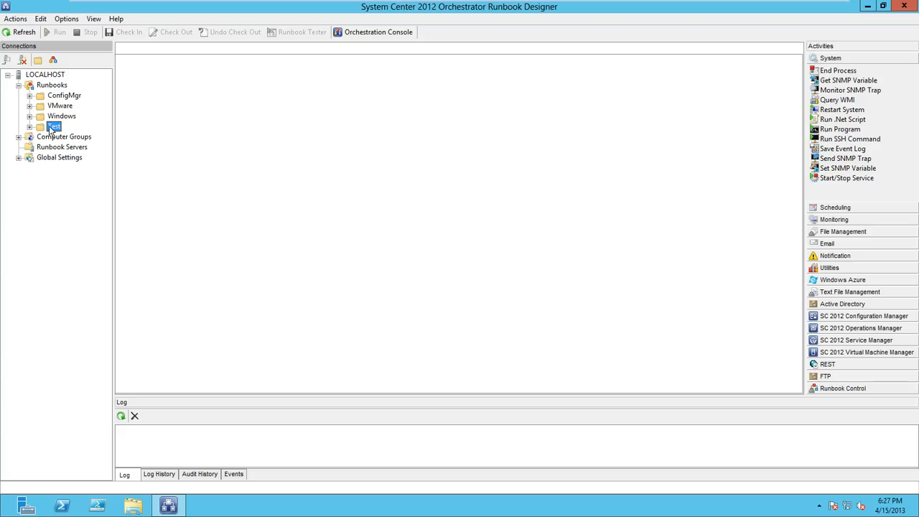
pyautogui.rightClick(55, 126)
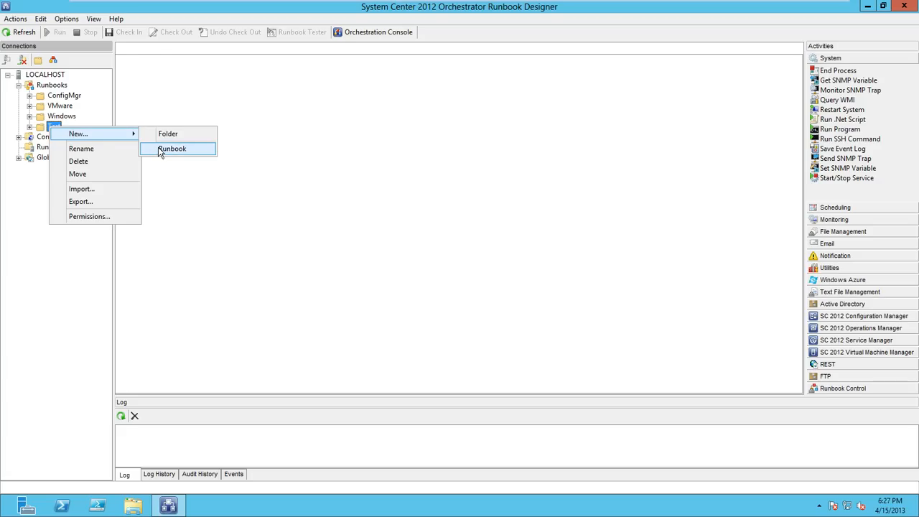
pyautogui.click(172, 148)
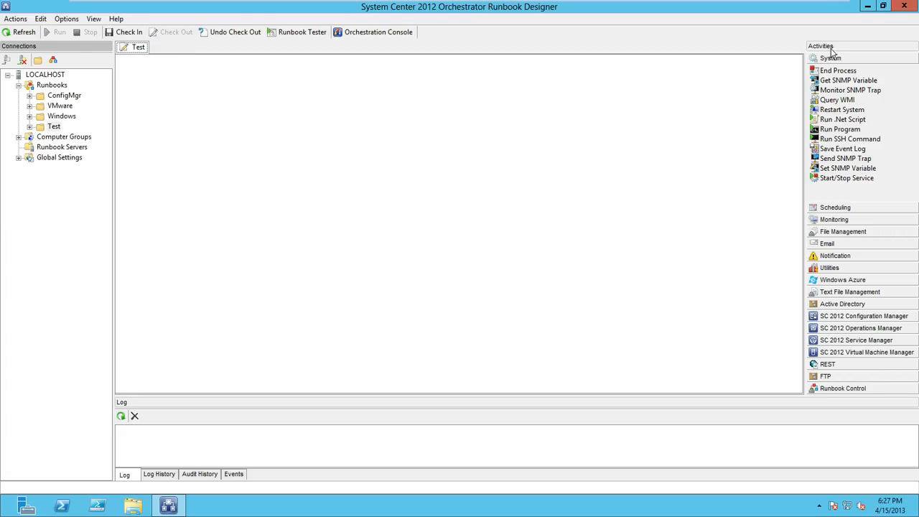
pyautogui.moveTo(832, 80)
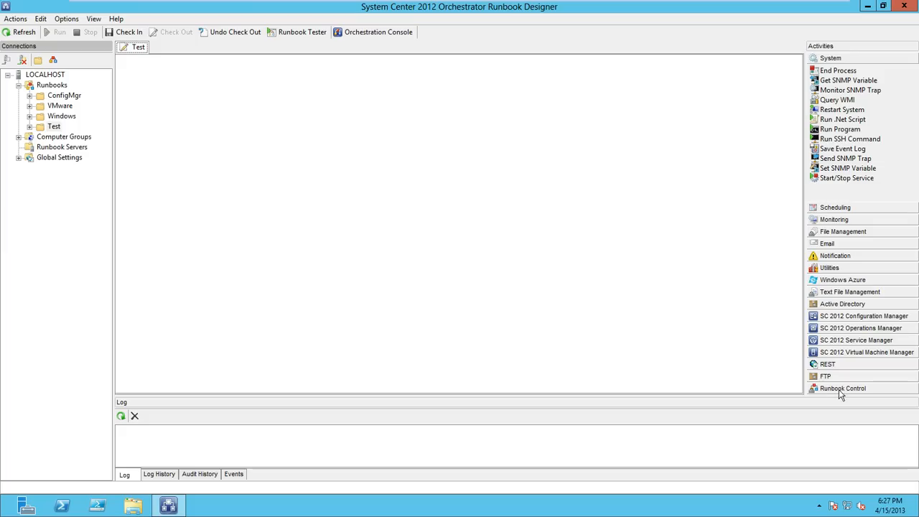
# Add an Initialize Data activity from Runbook Control with a ComputerName parameter.
pyautogui.click(831, 57)
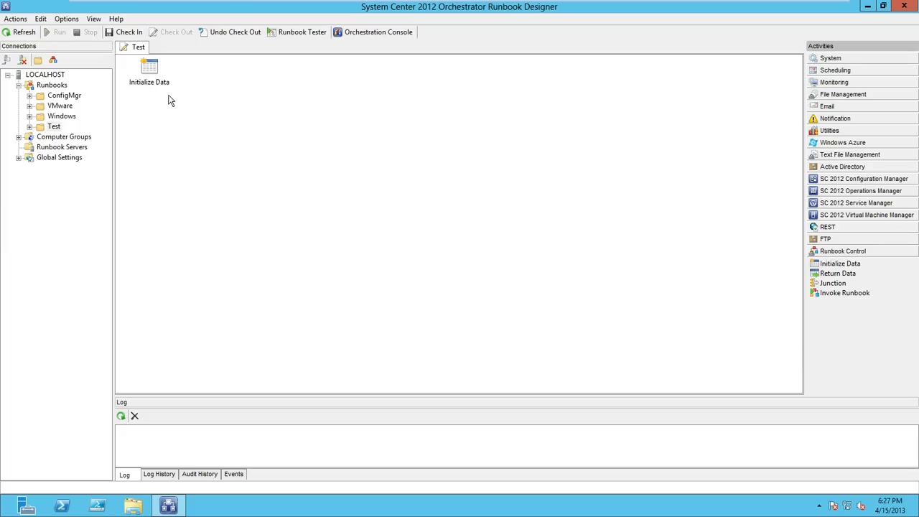
pyautogui.rightClick(149, 69)
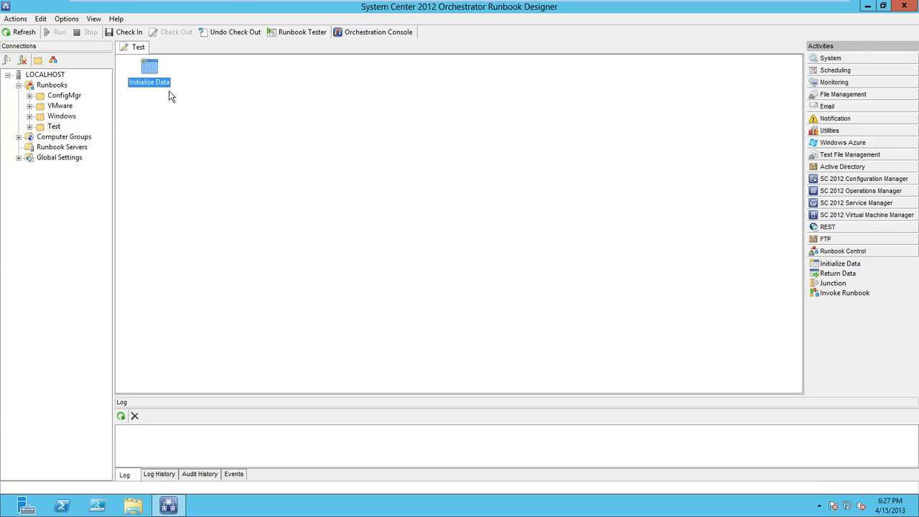
pyautogui.rightClick(149, 66)
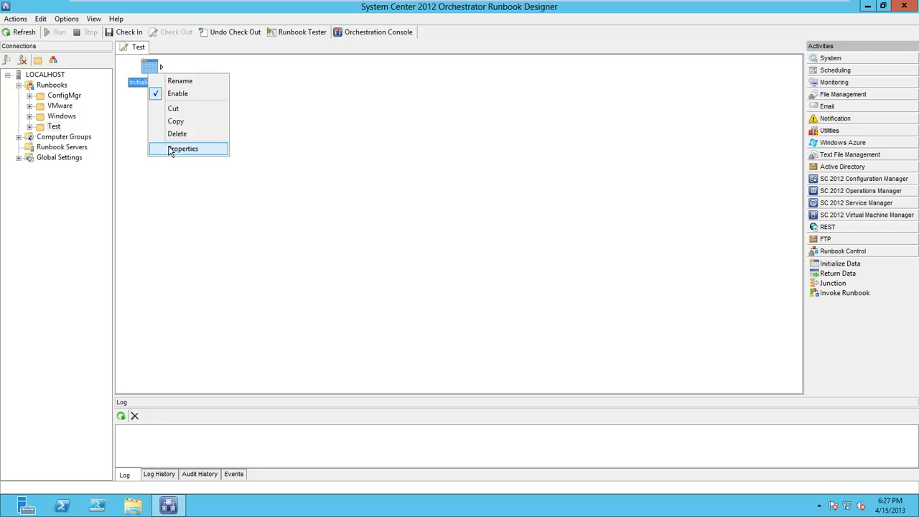
pyautogui.click(184, 148)
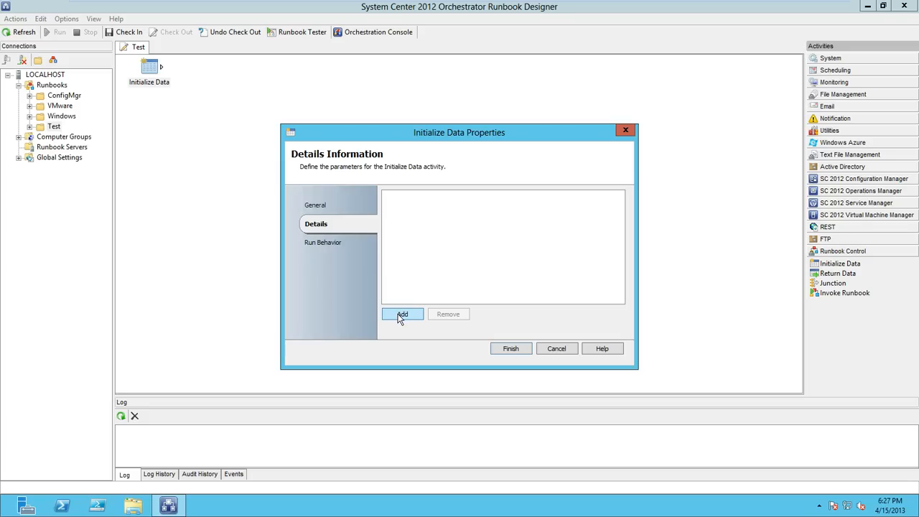
pyautogui.click(402, 313)
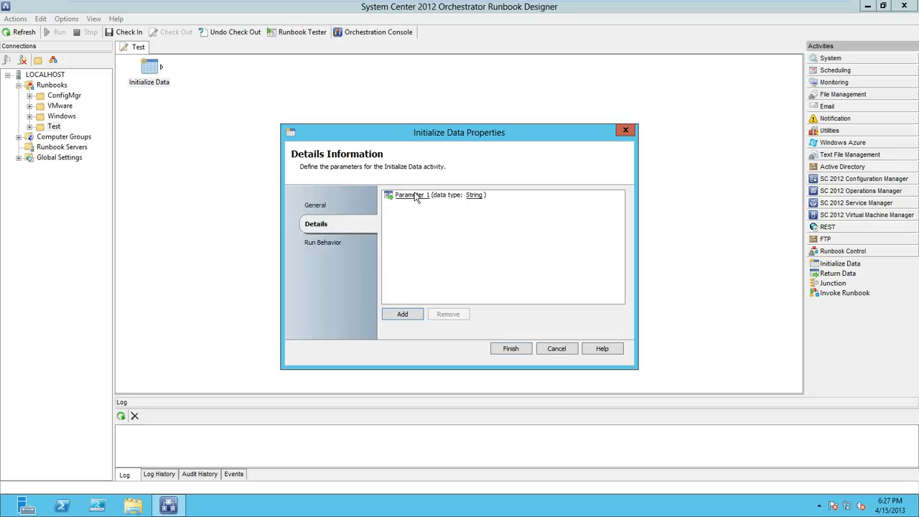
pyautogui.doubleClick(412, 195)
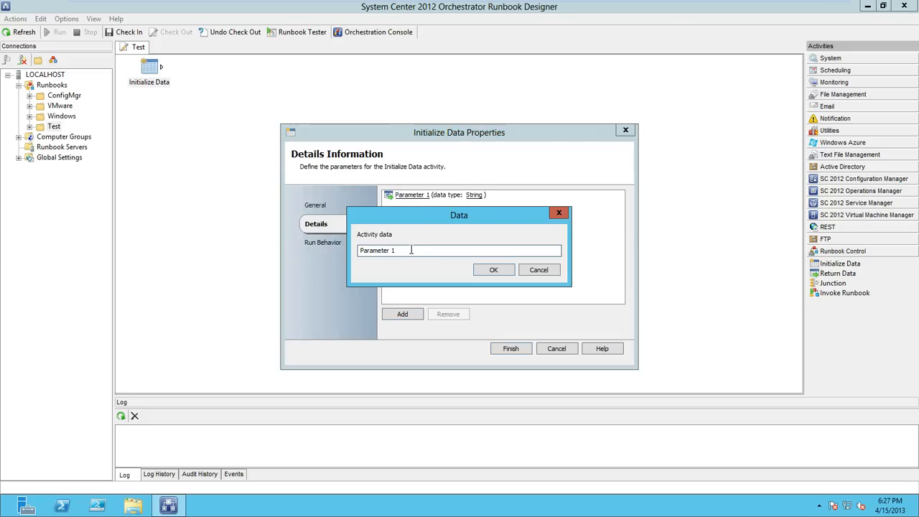
pyautogui.write('ComputerName')
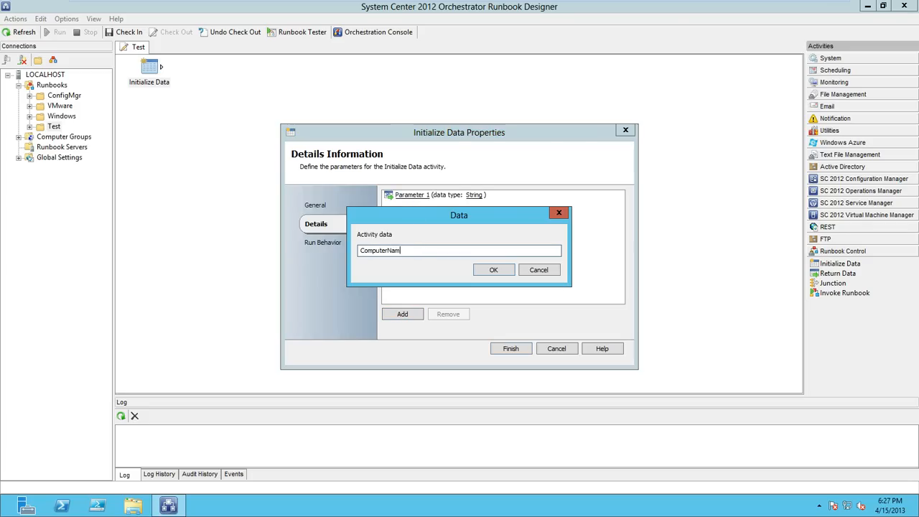
pyautogui.click(494, 270)
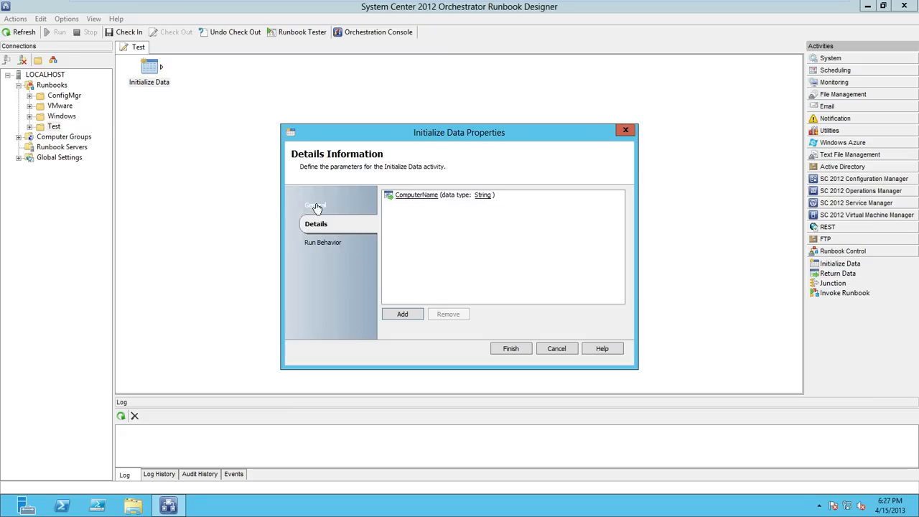
# Name the activity Get Computer Name, give it a description, and finish.
pyautogui.click(317, 205)
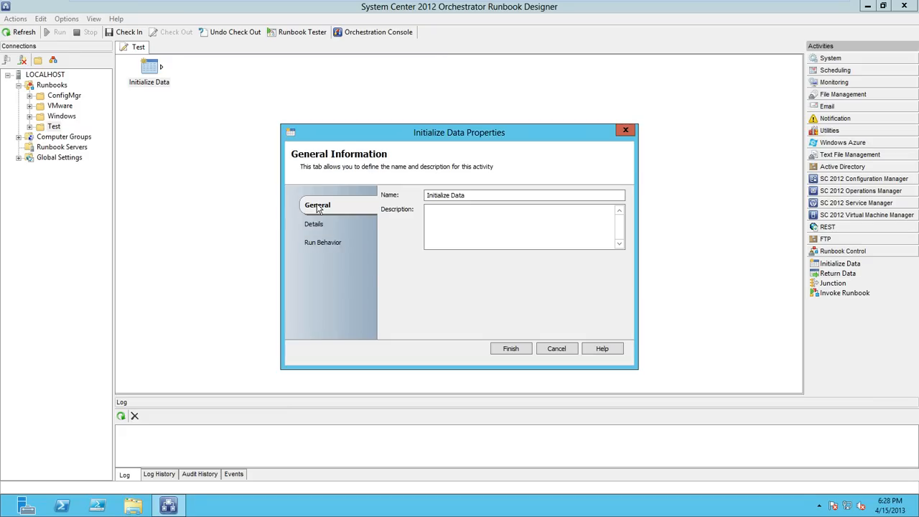
pyautogui.tripleClick(524, 196)
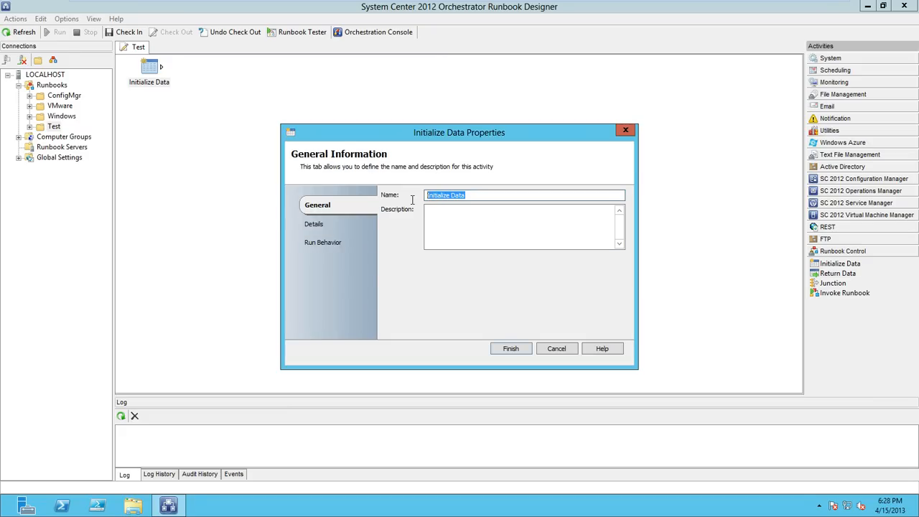
pyautogui.write('Get Computer')
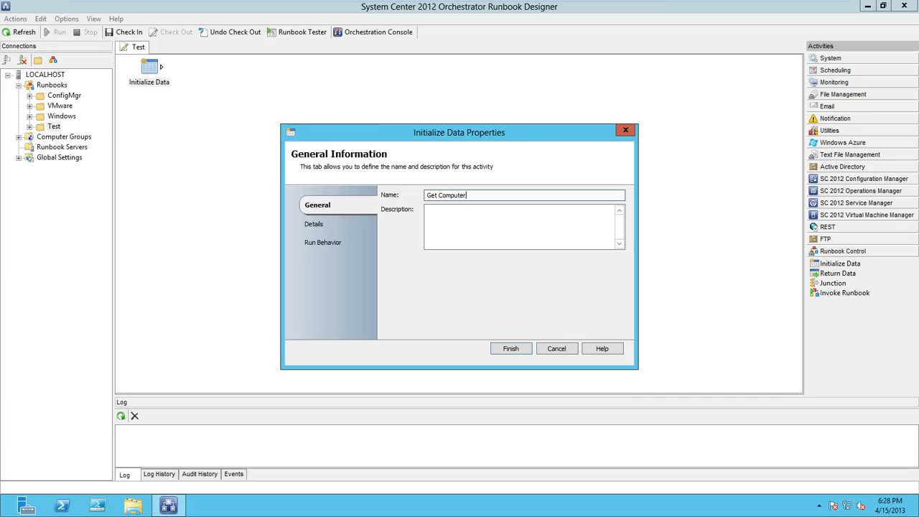
pyautogui.write('Name')
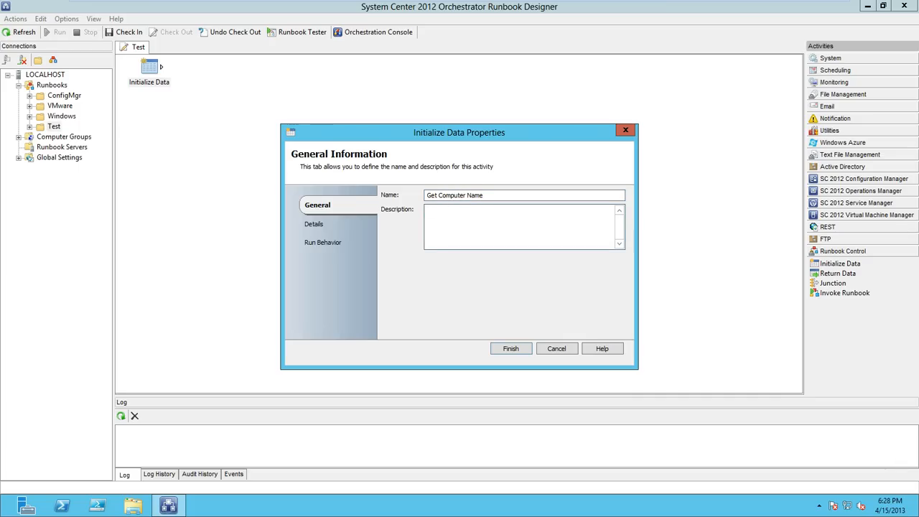
pyautogui.write('This activity gathers a computer name for thr e')
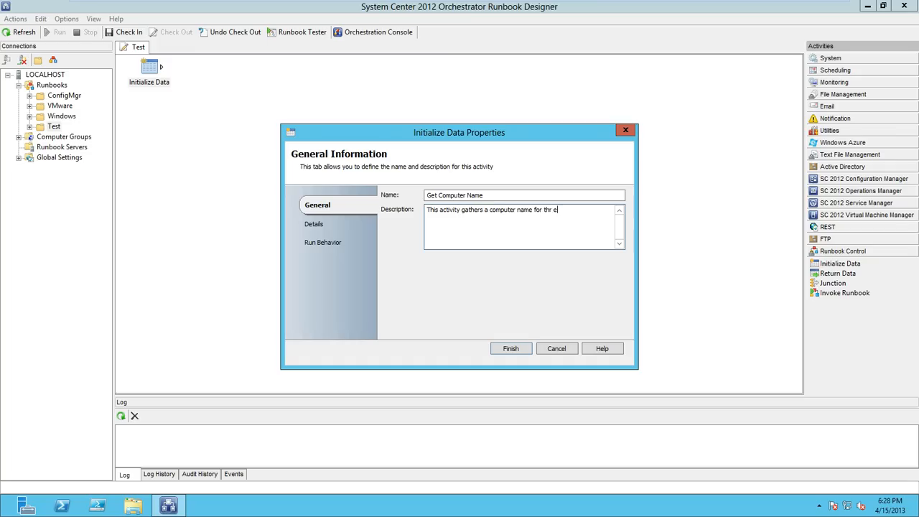
pyautogui.write('the Runbook.')
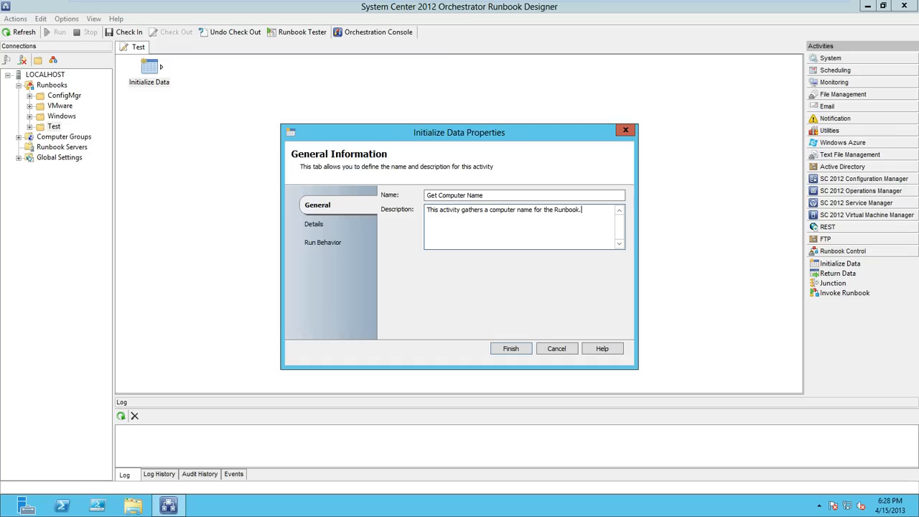
pyautogui.click(511, 349)
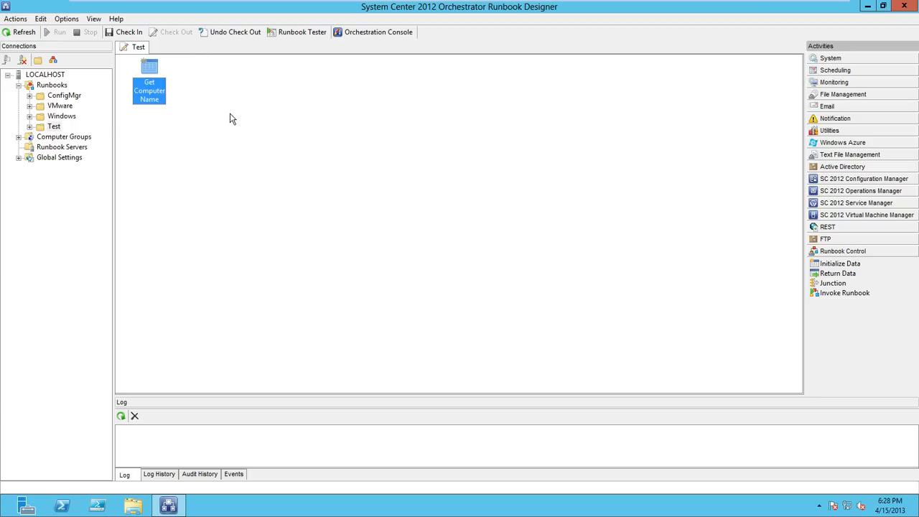
pyautogui.moveTo(836, 55)
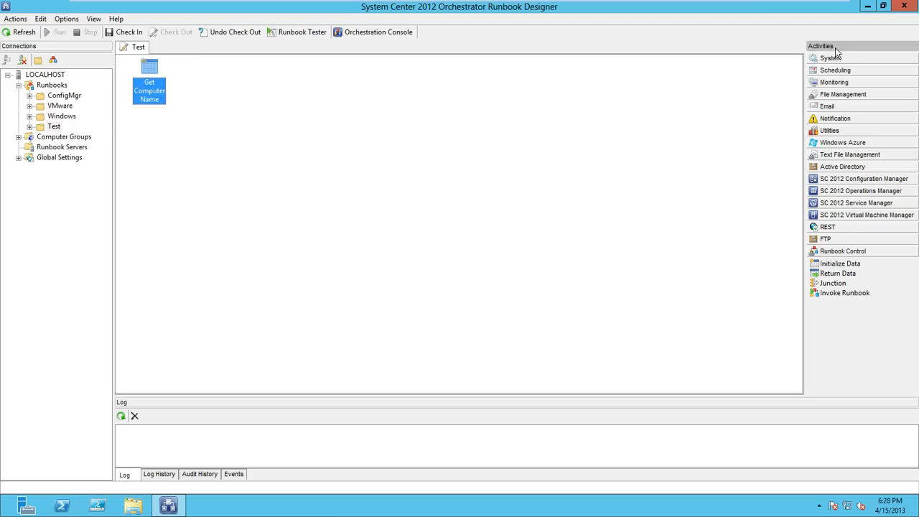
# Add a Run Program activity from System and link it after Get Computer Name.
pyautogui.click(830, 57)
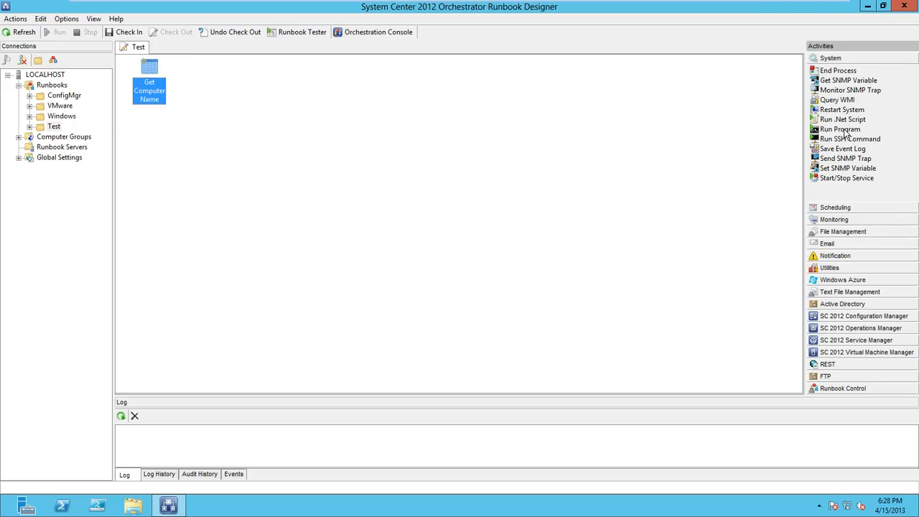
pyautogui.moveTo(247, 98)
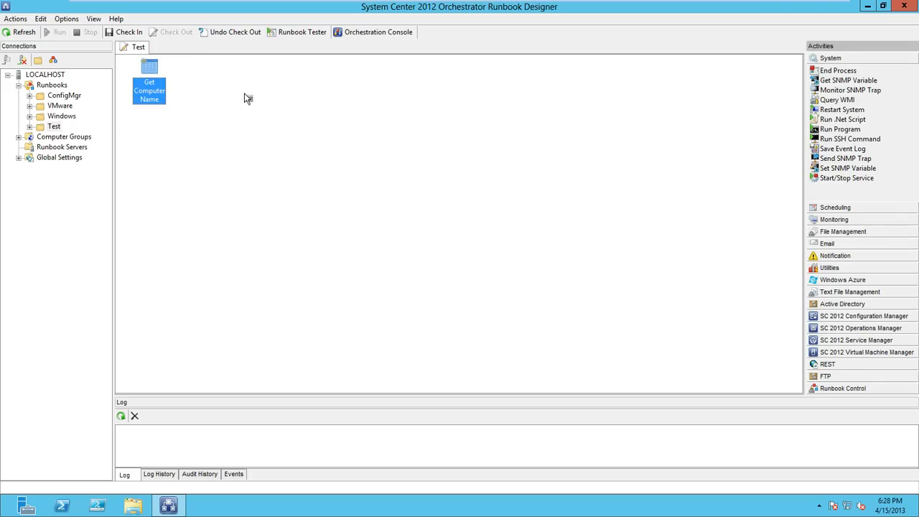
pyautogui.moveTo(840, 129); pyautogui.dragTo(279, 69)
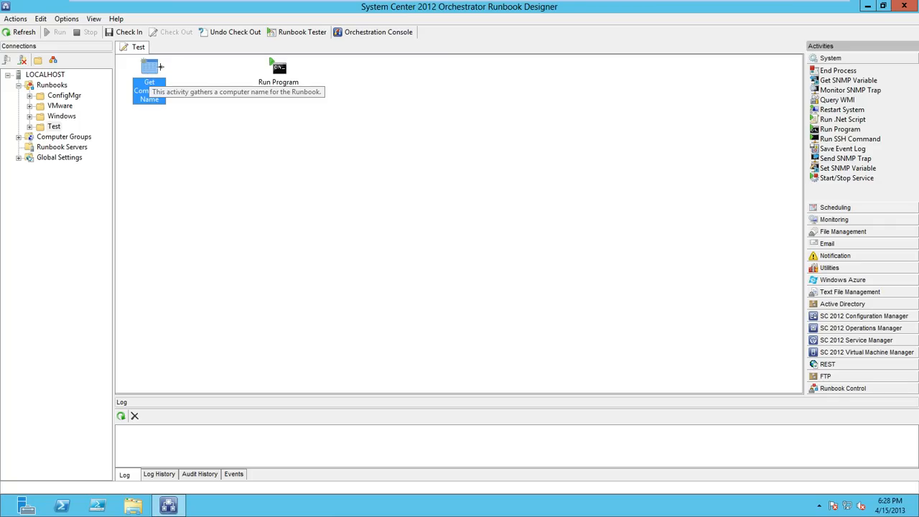
pyautogui.moveTo(161, 72)
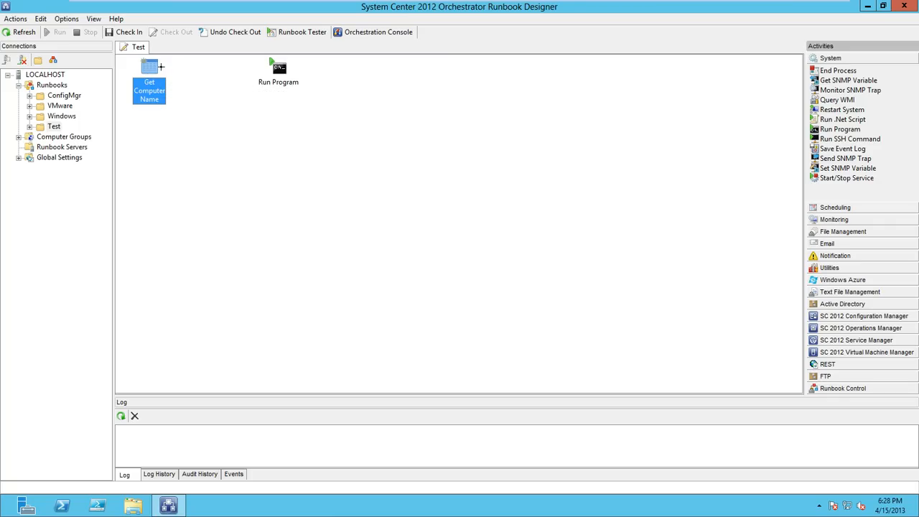
pyautogui.moveTo(161, 67); pyautogui.dragTo(265, 72)
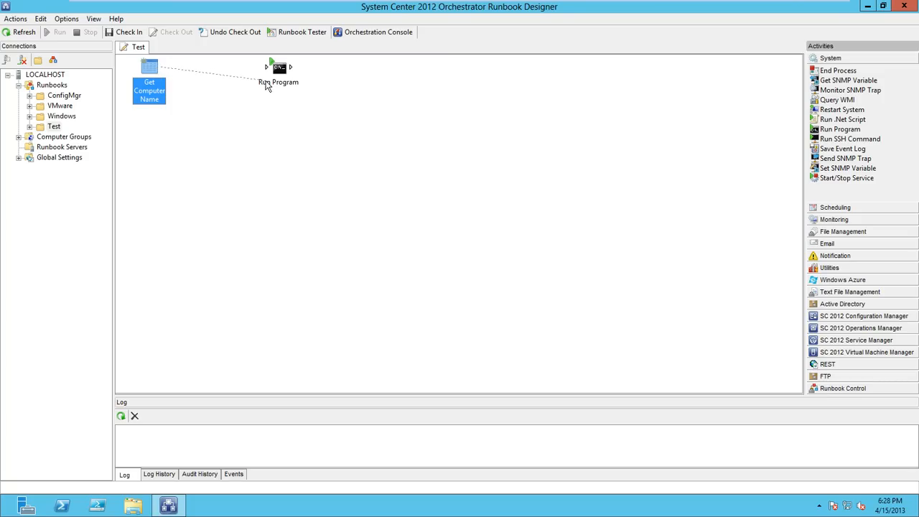
pyautogui.moveTo(149, 67); pyautogui.dragTo(279, 68)
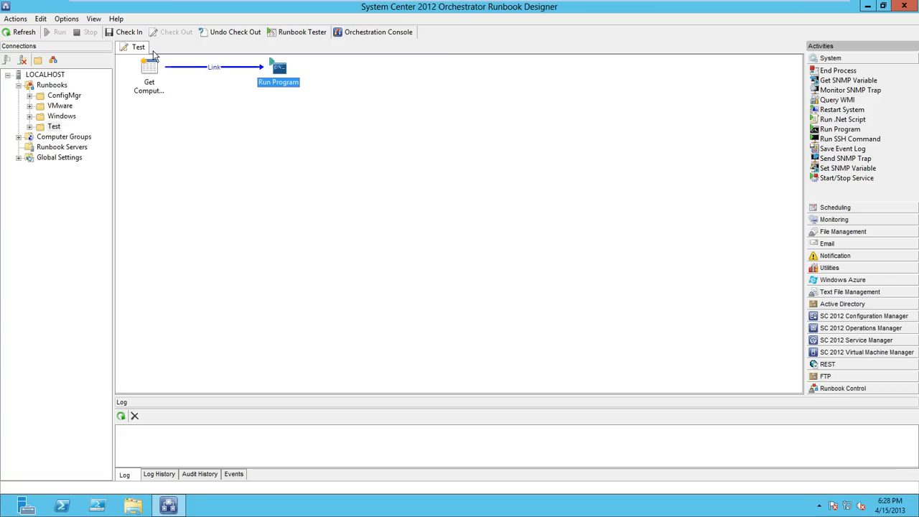
# Confirm Show link labels stays enabled in Options > Configure.
pyautogui.click(67, 19)
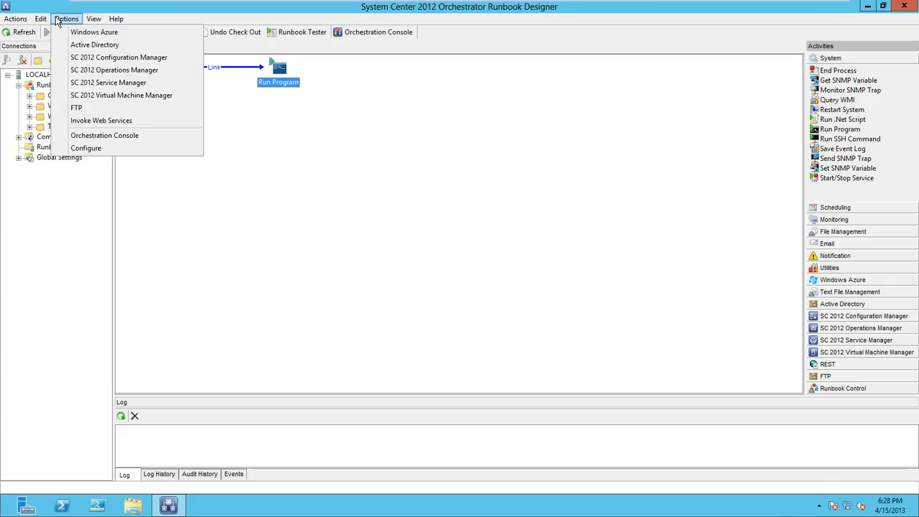
pyautogui.moveTo(86, 148)
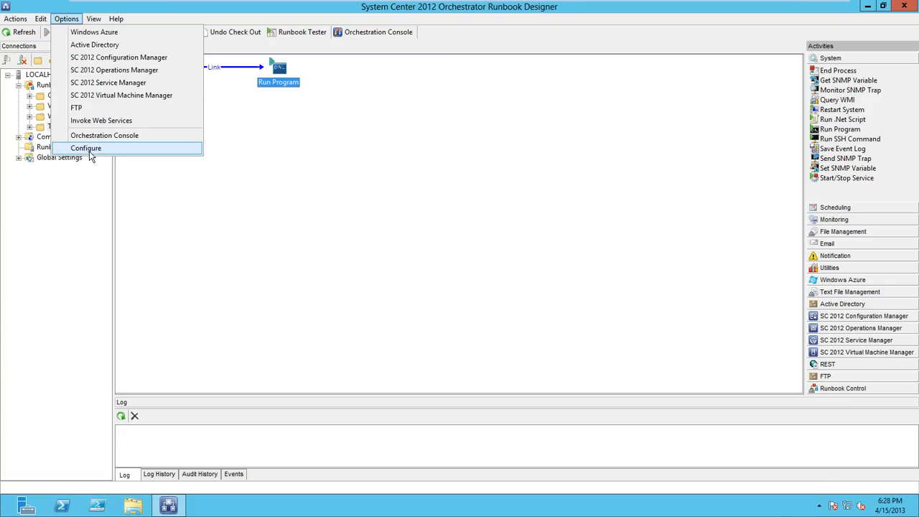
pyautogui.click(87, 148)
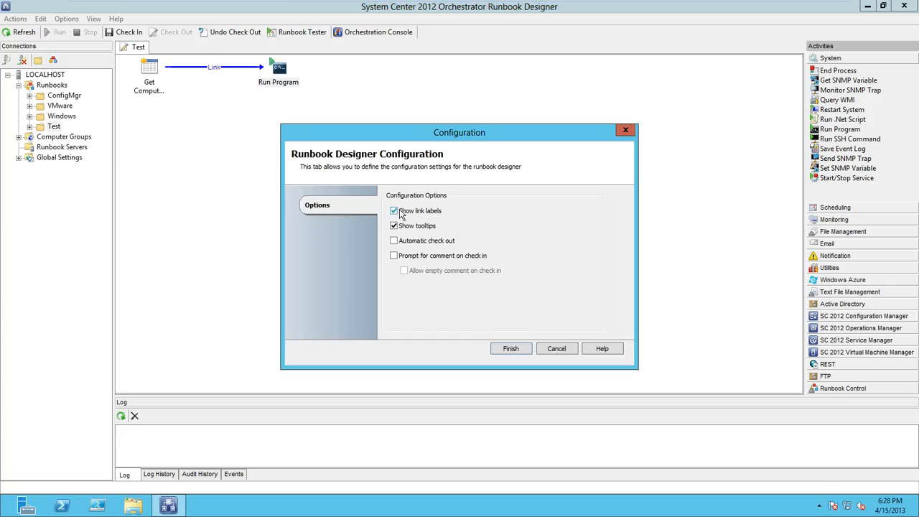
pyautogui.click(511, 349)
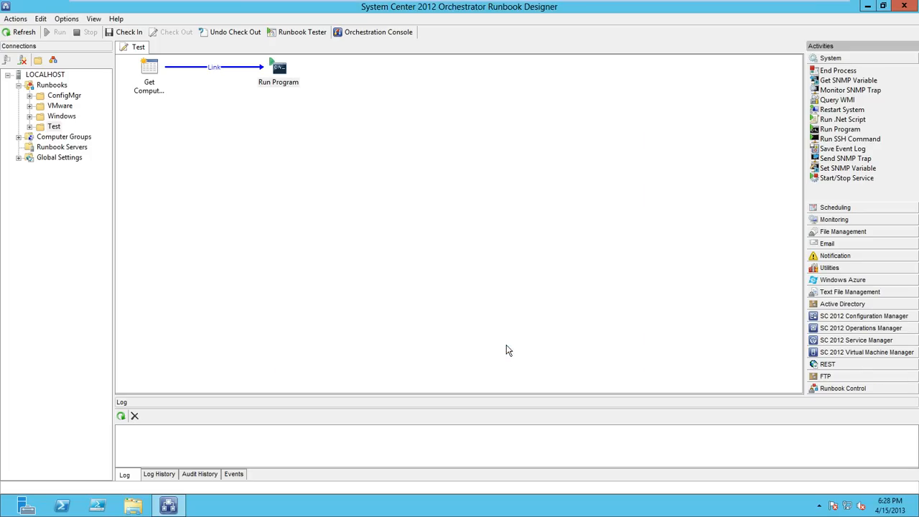
pyautogui.moveTo(218, 72)
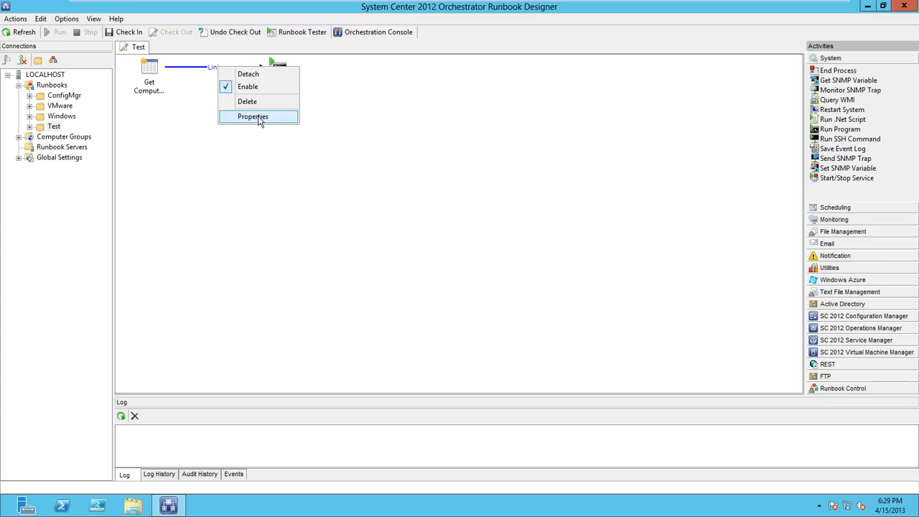
# Name the link Run Program and review its Include and Exclude conditions.
pyautogui.click(253, 116)
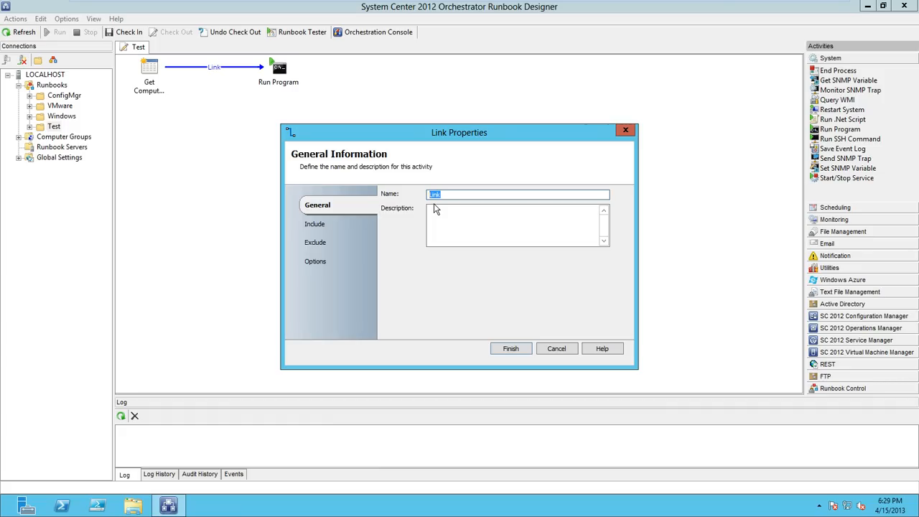
pyautogui.write('R')
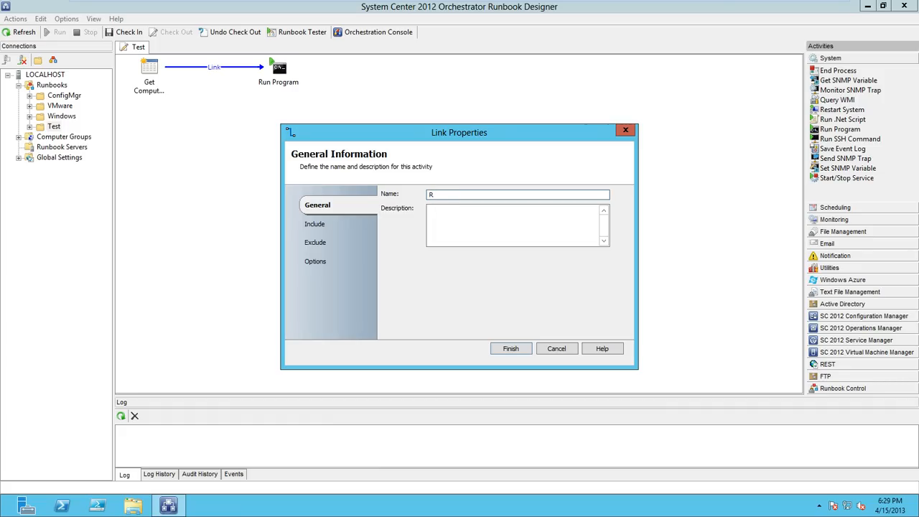
pyautogui.write('un Program')
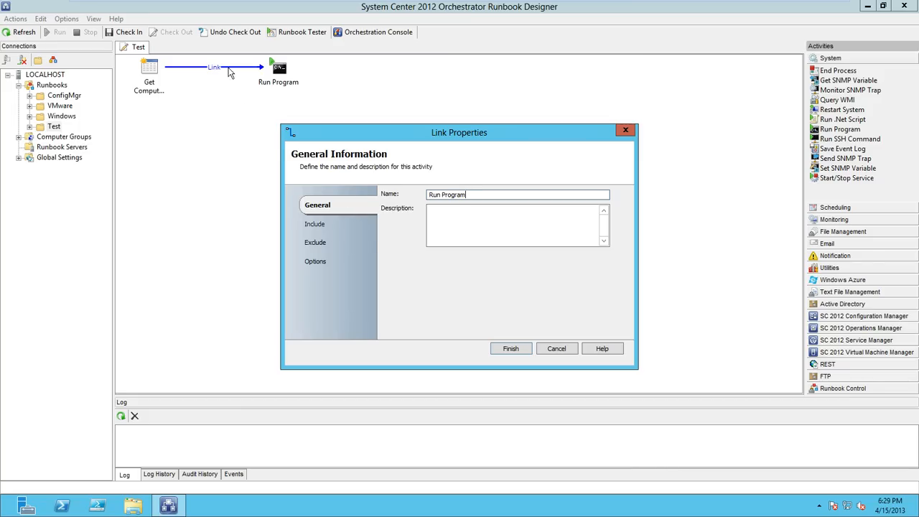
pyautogui.moveTo(314, 227)
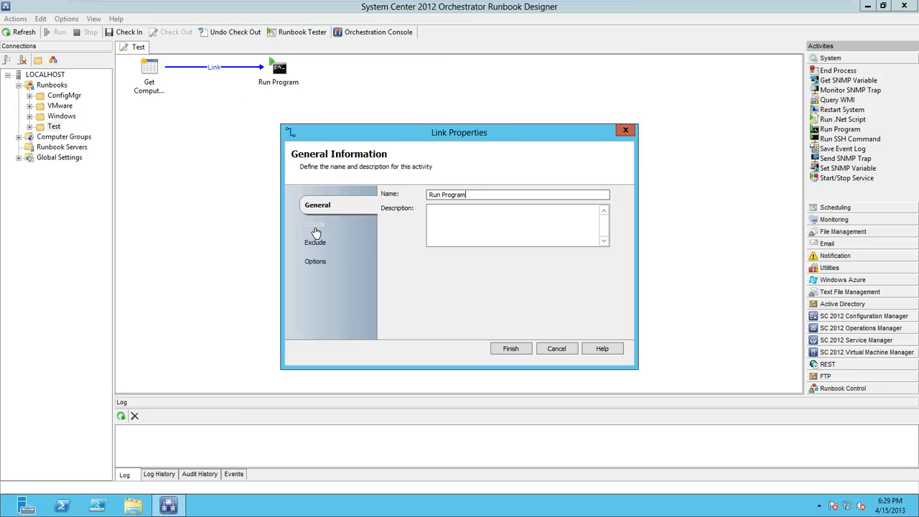
pyautogui.click(316, 225)
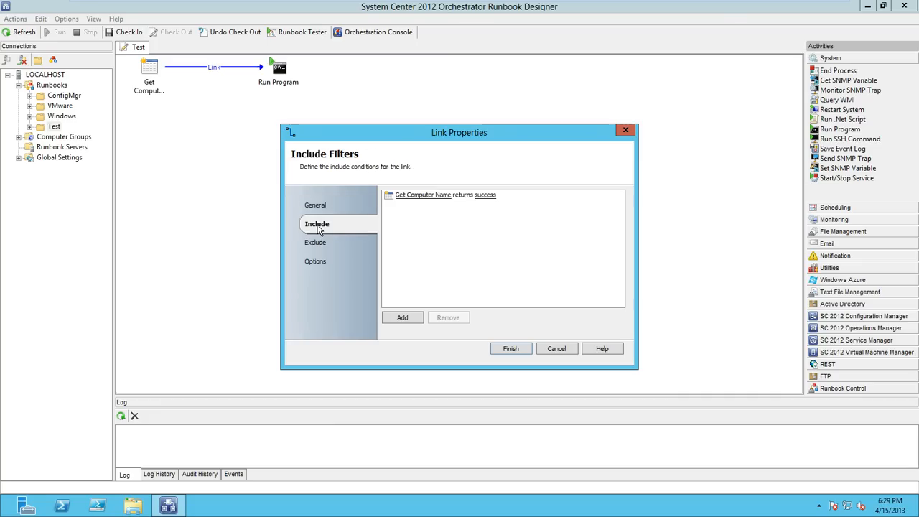
pyautogui.click(316, 242)
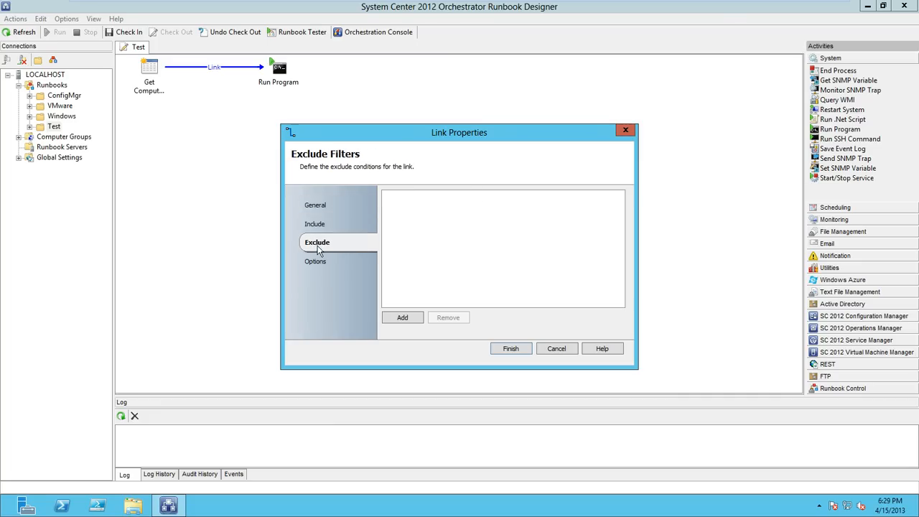
pyautogui.moveTo(318, 225)
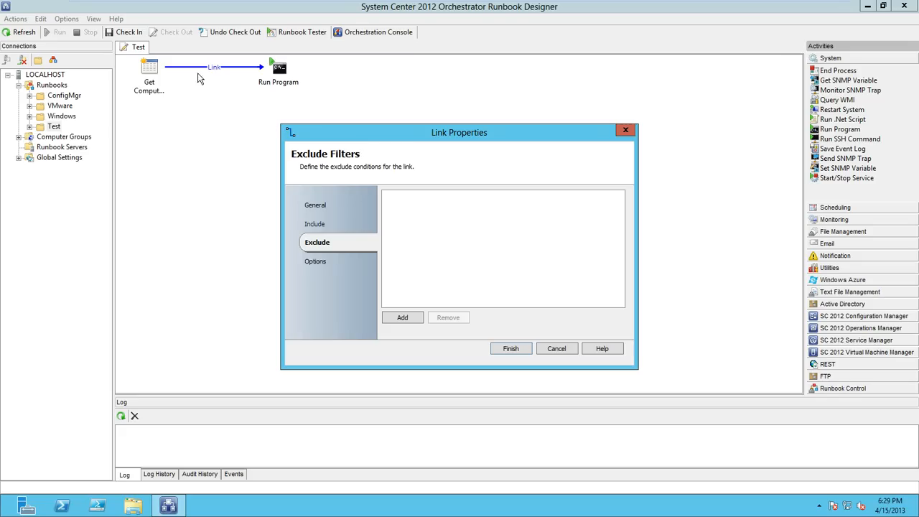
pyautogui.moveTo(303, 181)
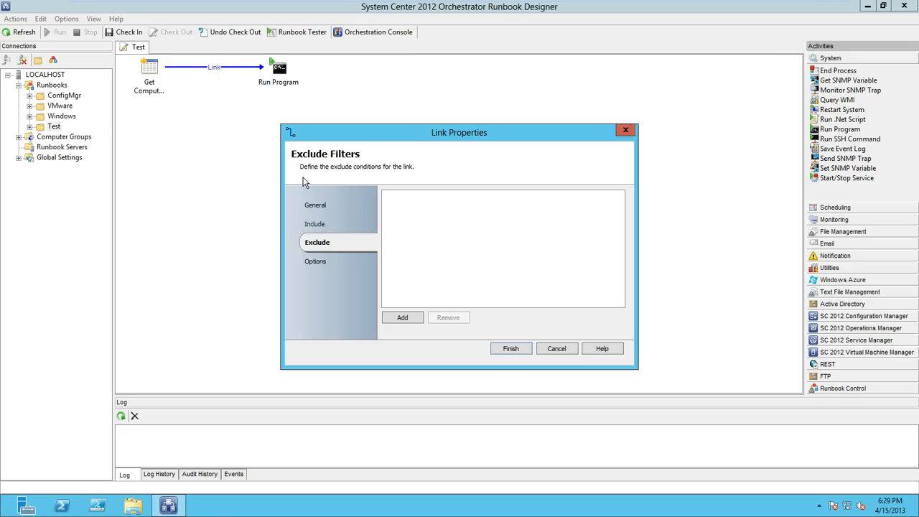
pyautogui.click(316, 224)
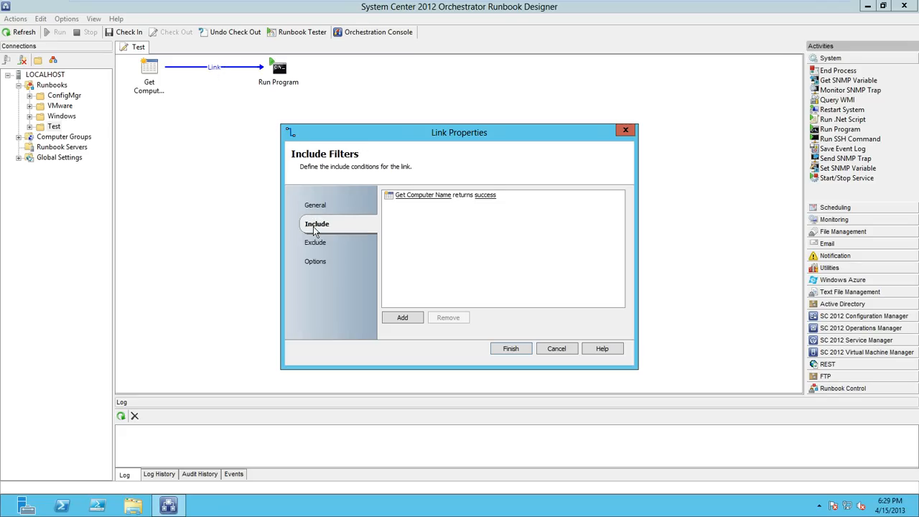
pyautogui.moveTo(431, 201)
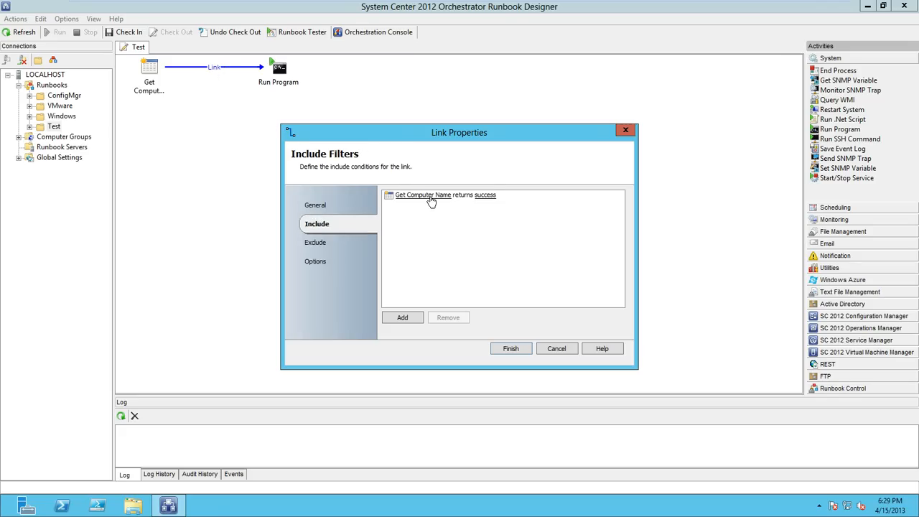
pyautogui.moveTo(434, 208)
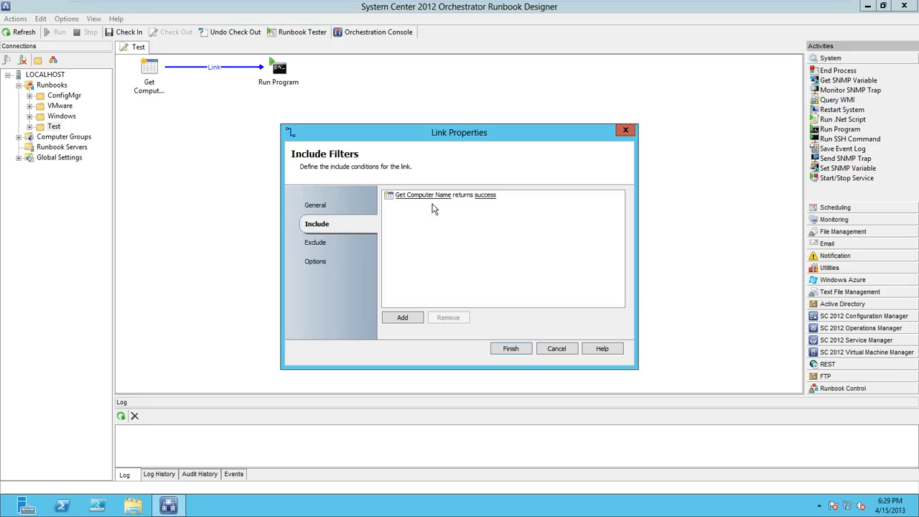
pyautogui.moveTo(170, 115)
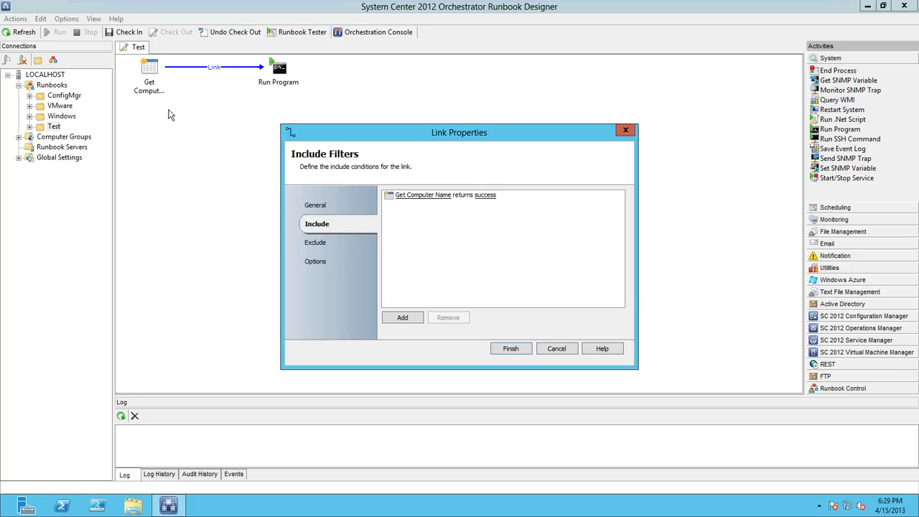
pyautogui.moveTo(285, 120)
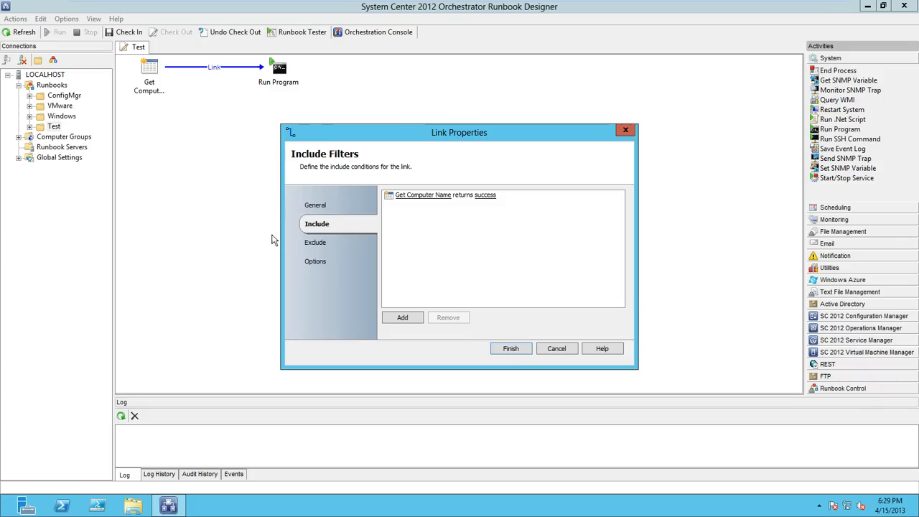
# Set the link colour to bright green on the Options tab and finish.
pyautogui.click(316, 261)
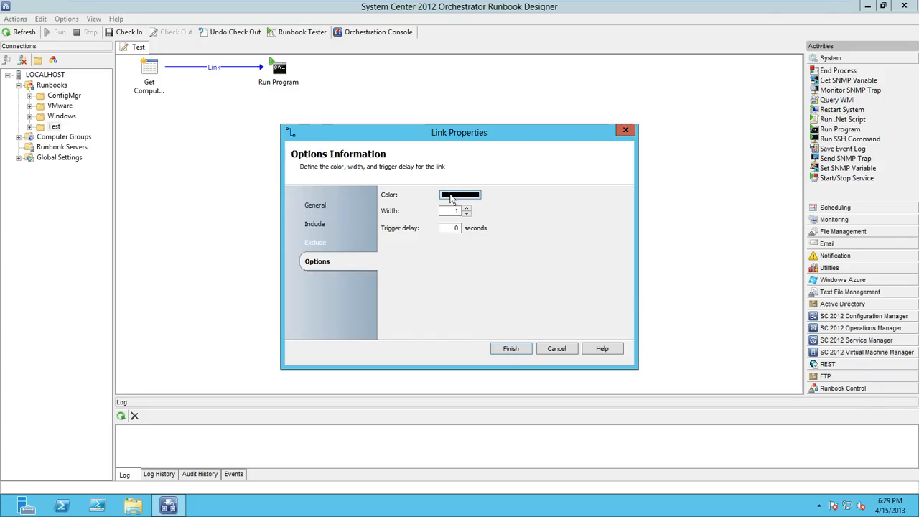
pyautogui.click(460, 195)
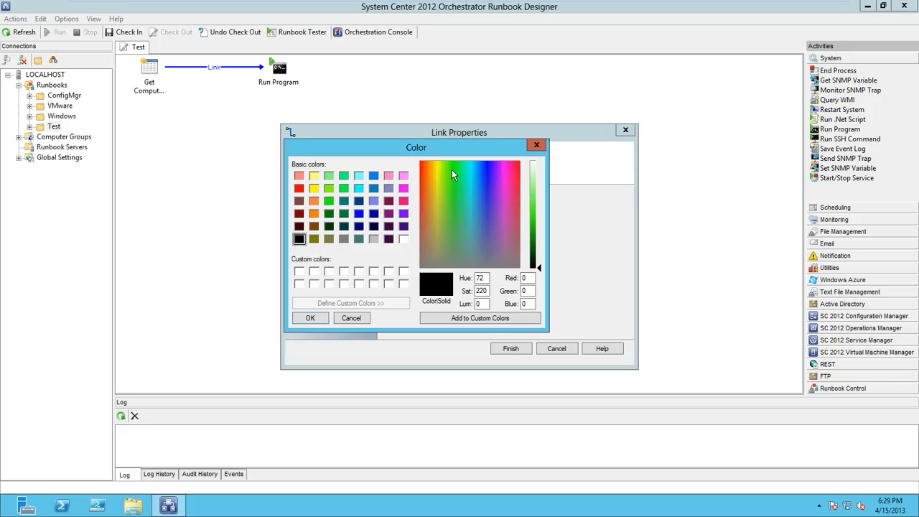
pyautogui.click(454, 169)
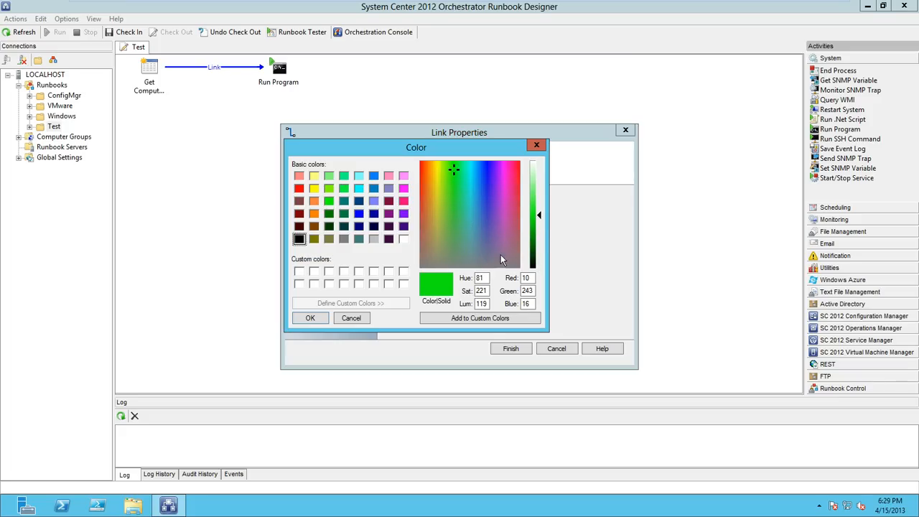
pyautogui.click(310, 317)
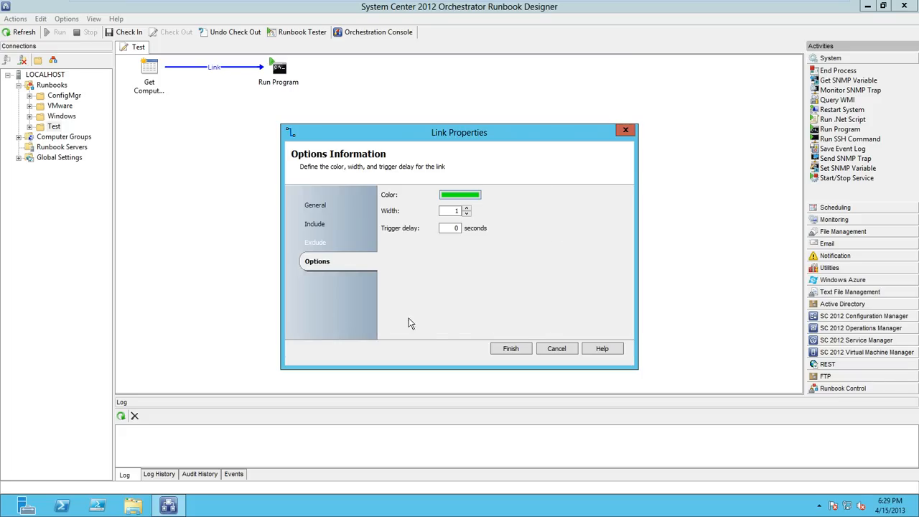
pyautogui.click(453, 209)
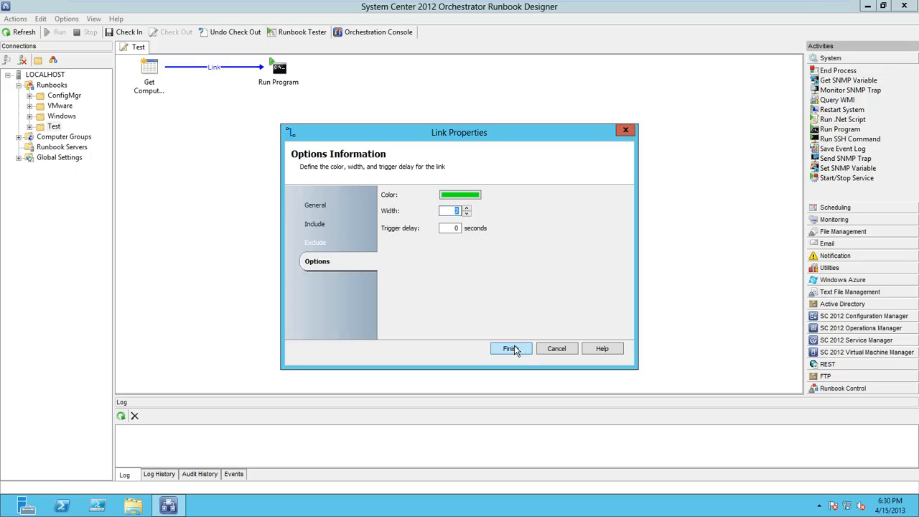
pyautogui.click(512, 349)
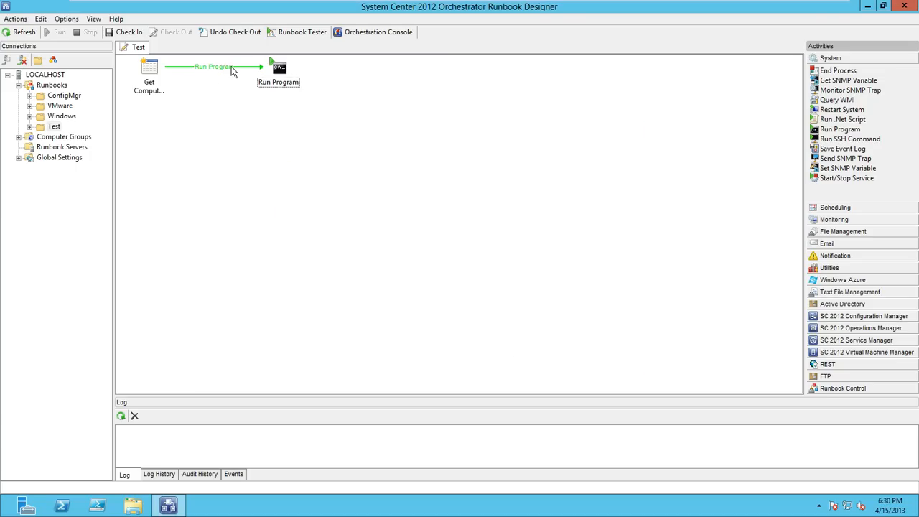
# Set Run Program's program path to c:\windows\system32\ipconfig.exe.
pyautogui.click(278, 68)
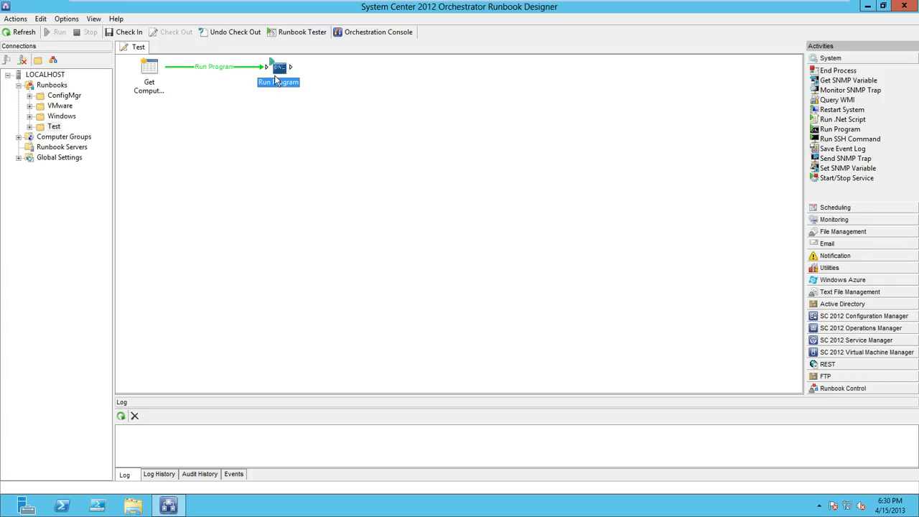
pyautogui.rightClick(279, 68)
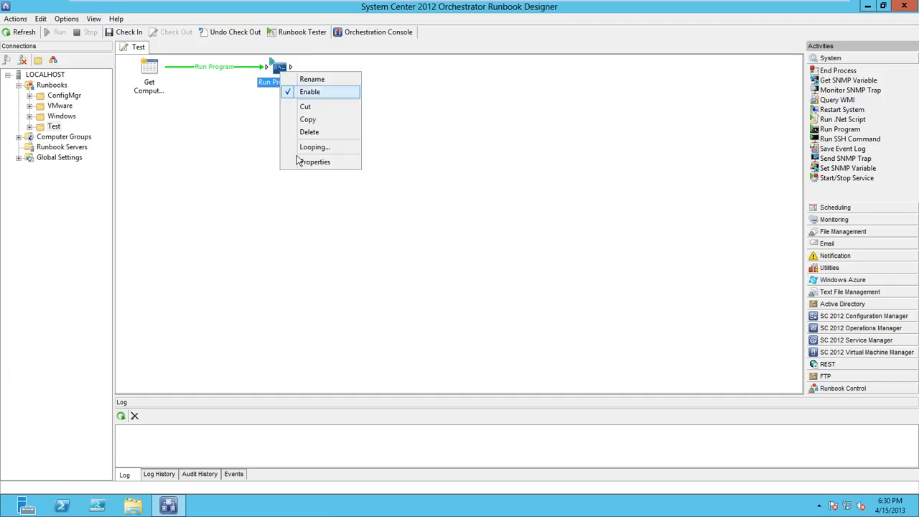
pyautogui.click(313, 161)
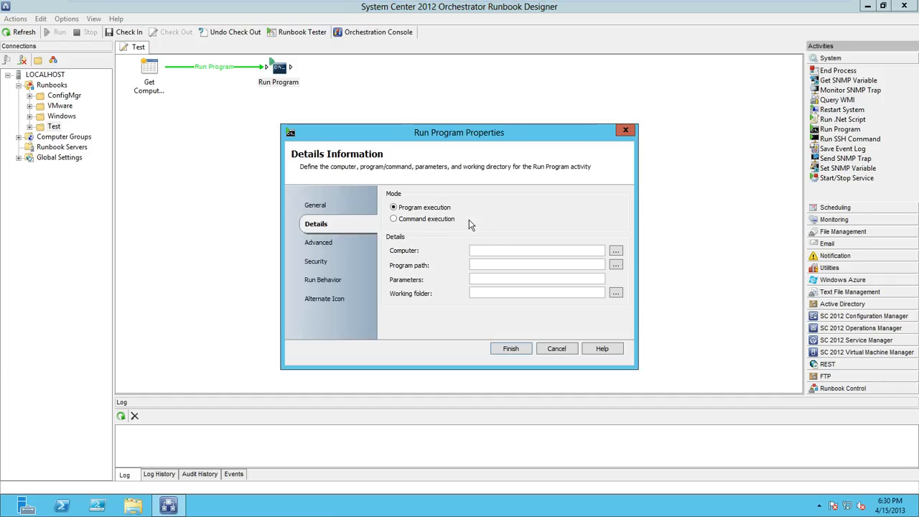
pyautogui.moveTo(431, 238)
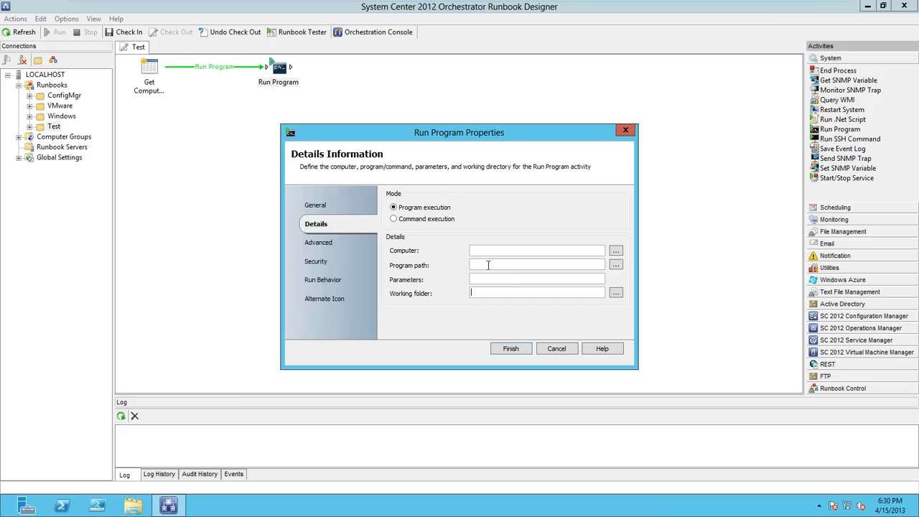
pyautogui.write('c:\\windows\\system32')
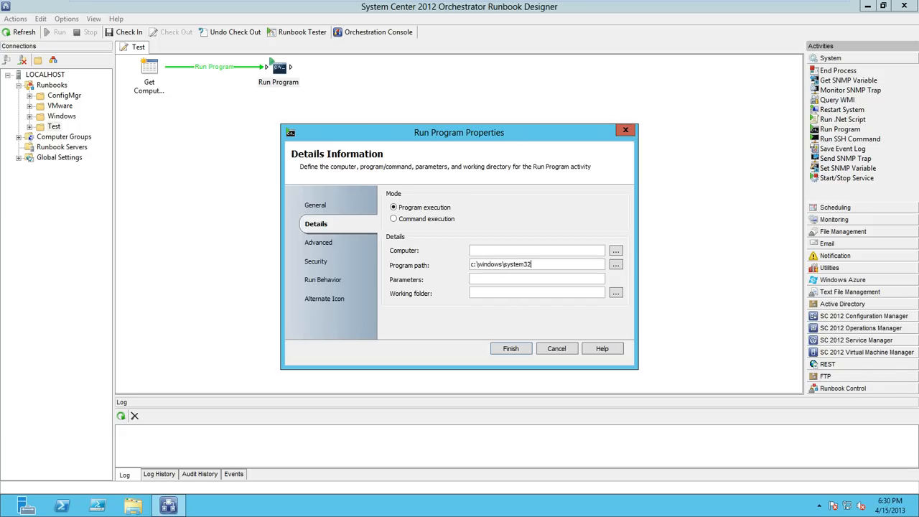
pyautogui.write('\\ipconfig.exe')
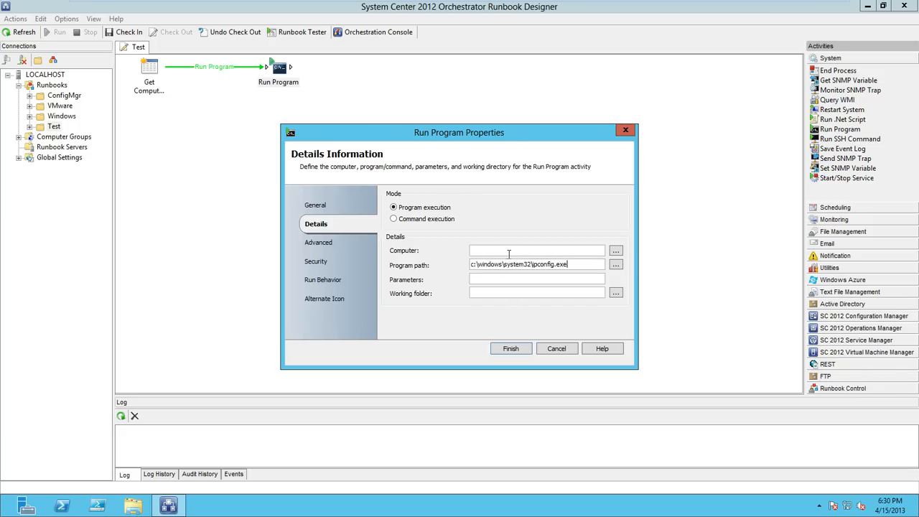
pyautogui.tripleClick(537, 264)
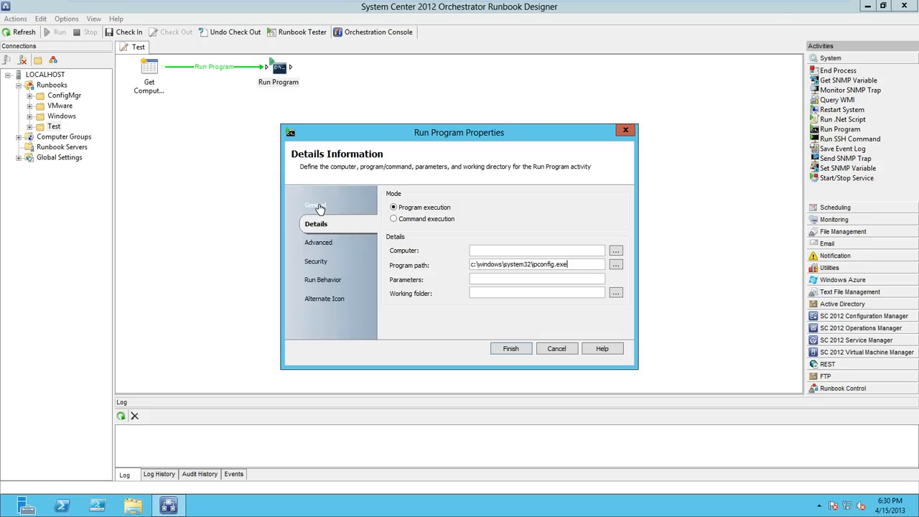
# Describe the activity as 'This activity executes IPconfig.exe on the specified system.'.
pyautogui.click(317, 204)
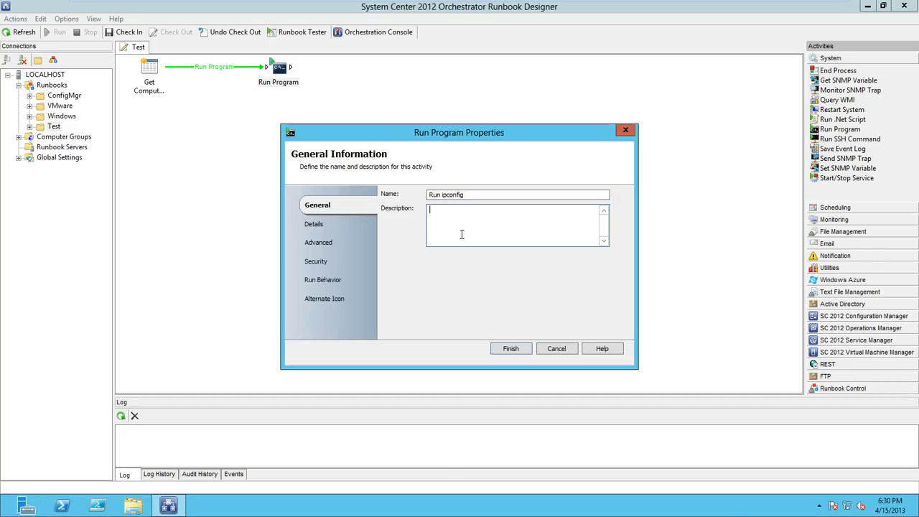
pyautogui.write('This')
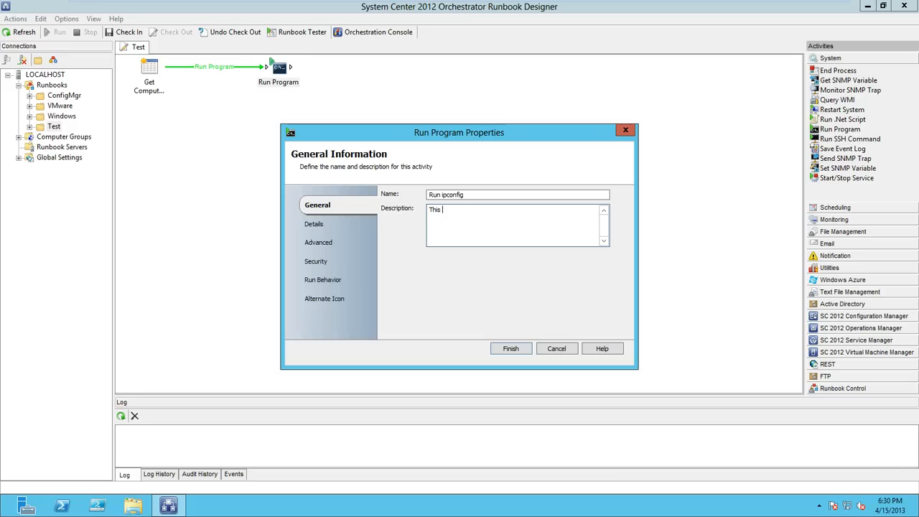
pyautogui.write('p')
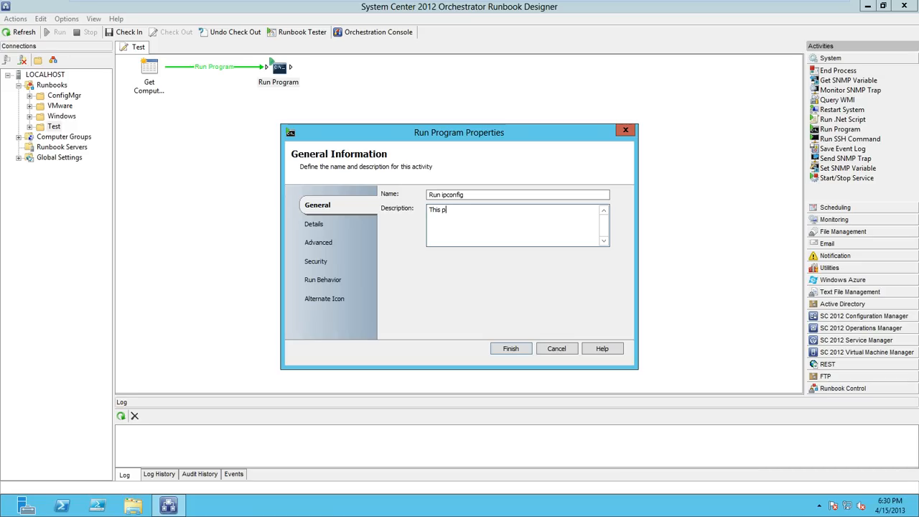
pyautogui.write('activity')
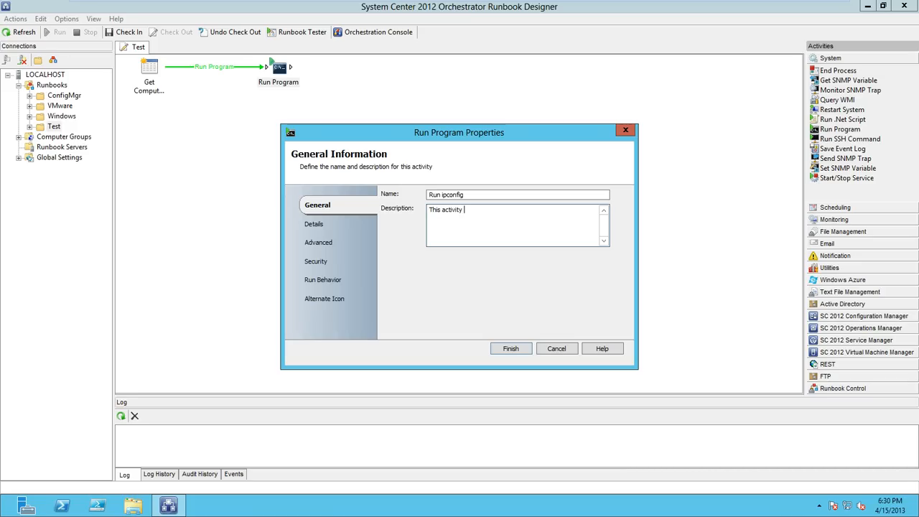
pyautogui.write('executes IPconfig')
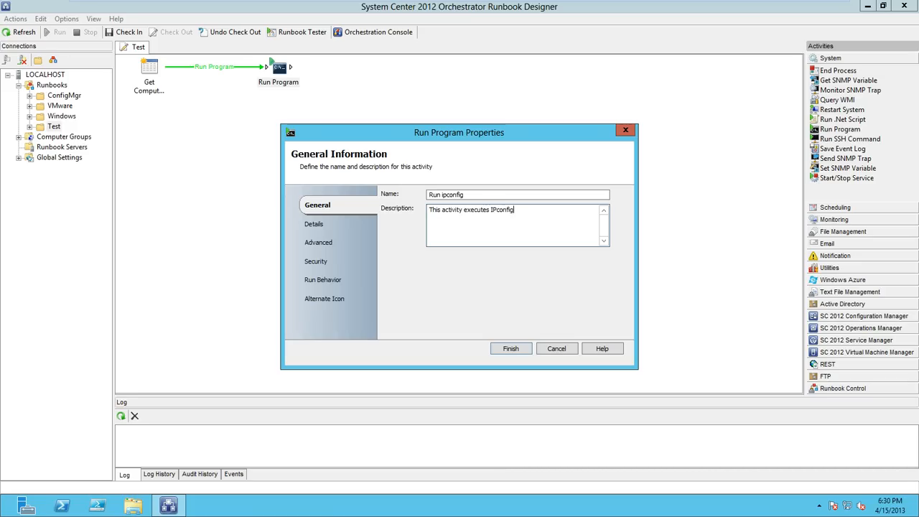
pyautogui.write('.exe on the specified system.')
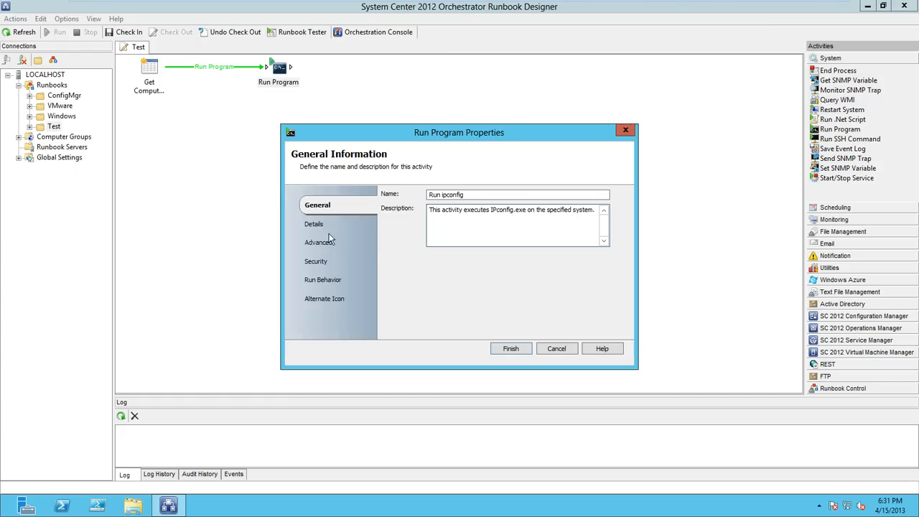
# Review the Advanced and Alternate Icon settings, then save and close as Run ipconfig.
pyautogui.click(321, 241)
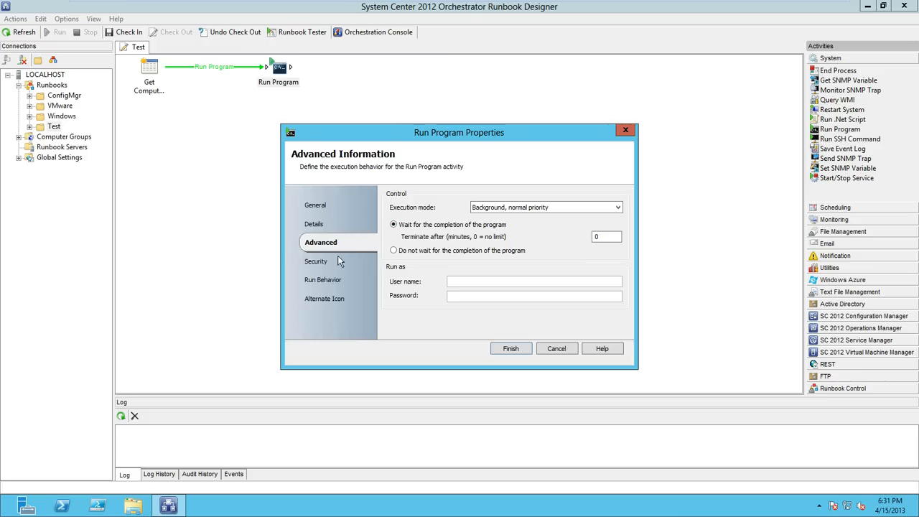
pyautogui.moveTo(365, 259)
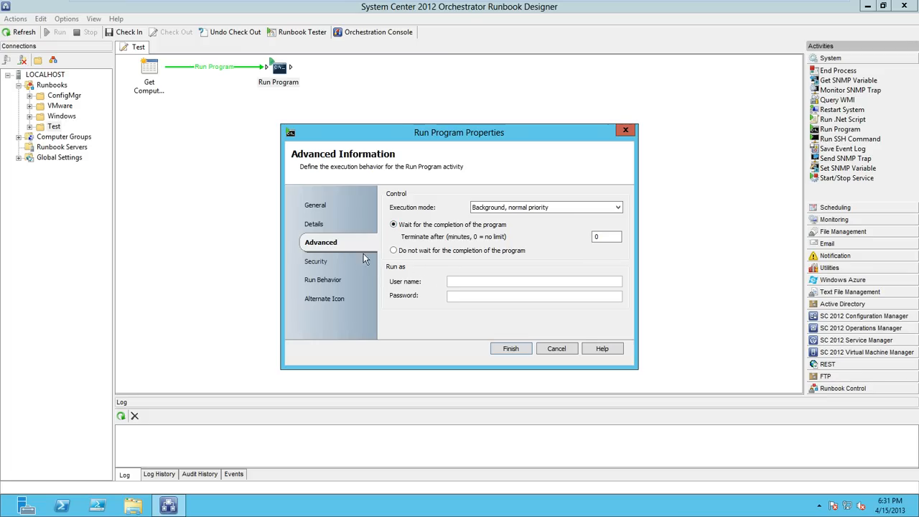
pyautogui.moveTo(528, 219)
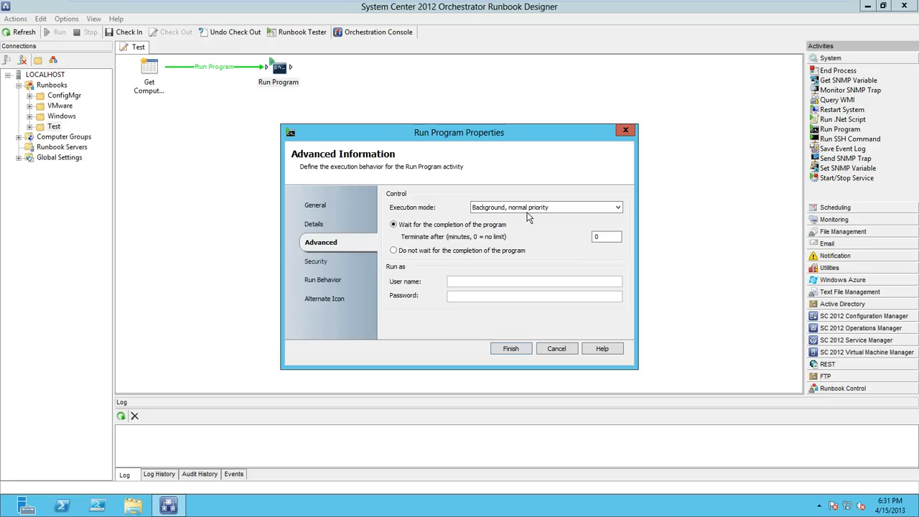
pyautogui.click(545, 207)
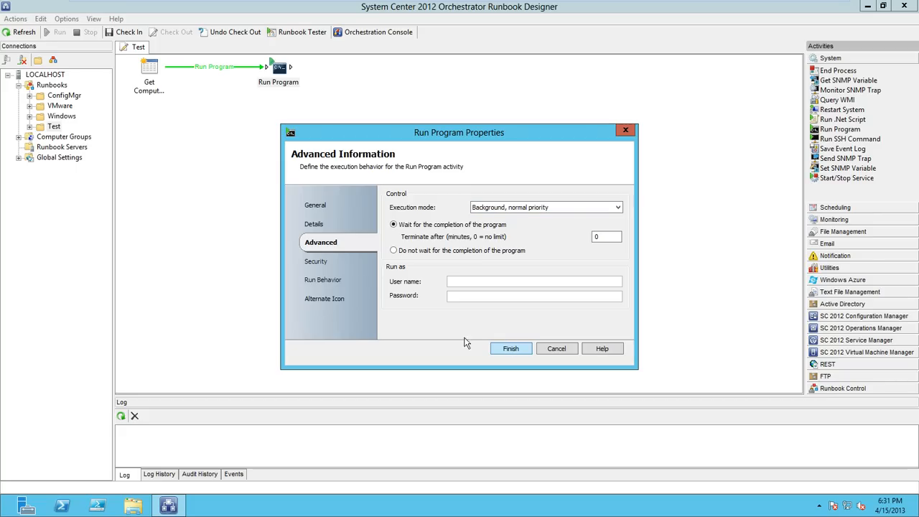
pyautogui.click(328, 297)
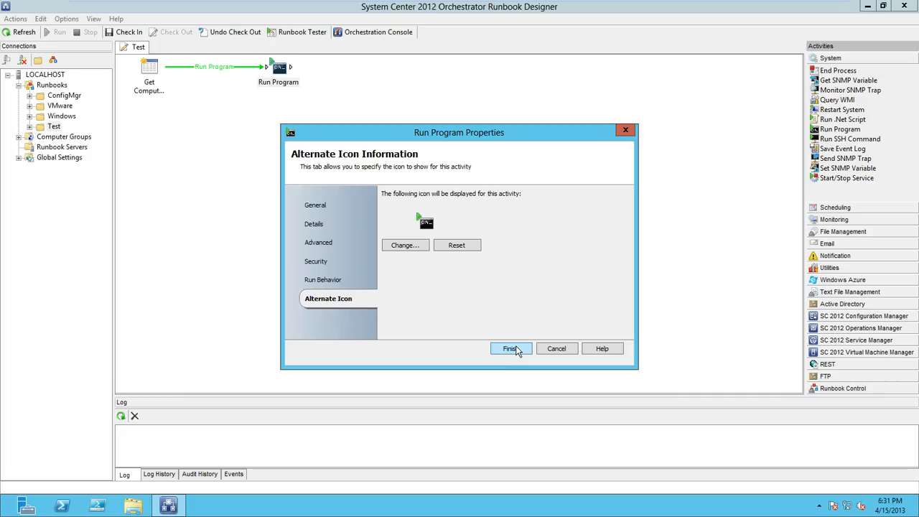
pyautogui.click(511, 349)
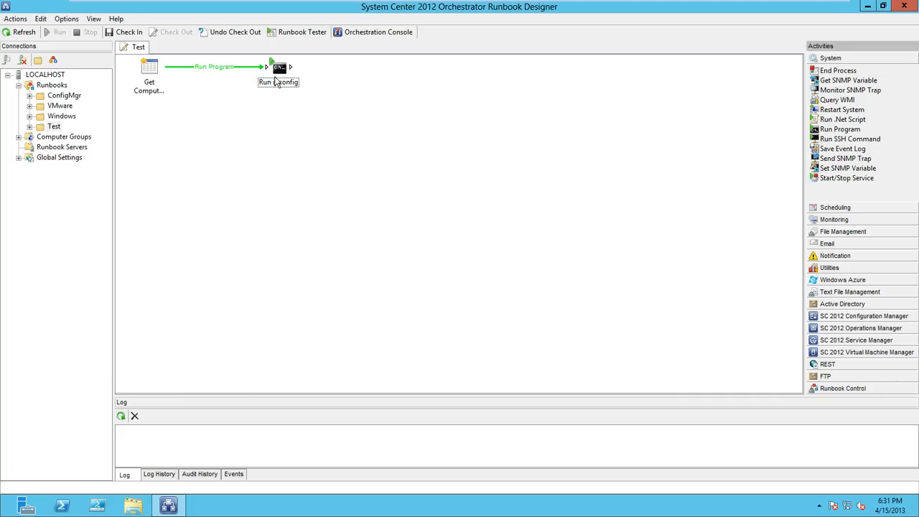
# Set Run ipconfig's Computer field to scorch01 and save its properties.
pyautogui.doubleClick(278, 67)
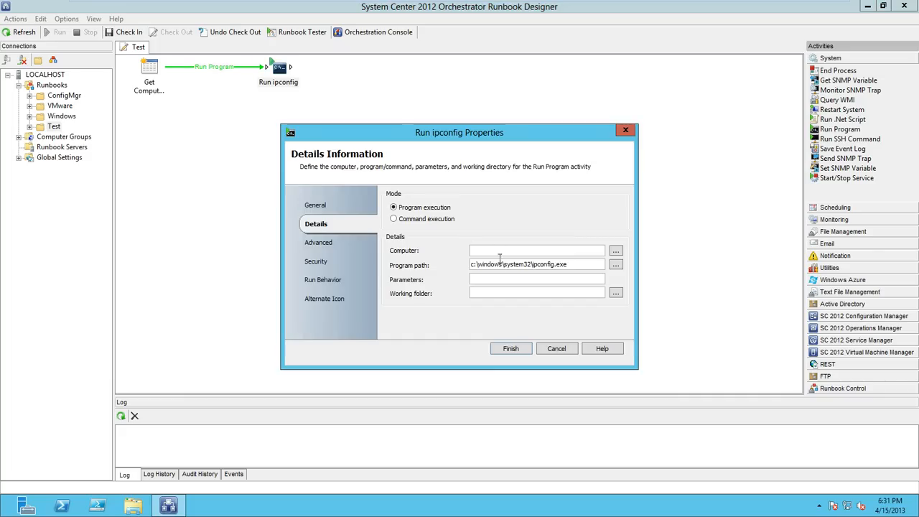
pyautogui.write('scorch01')
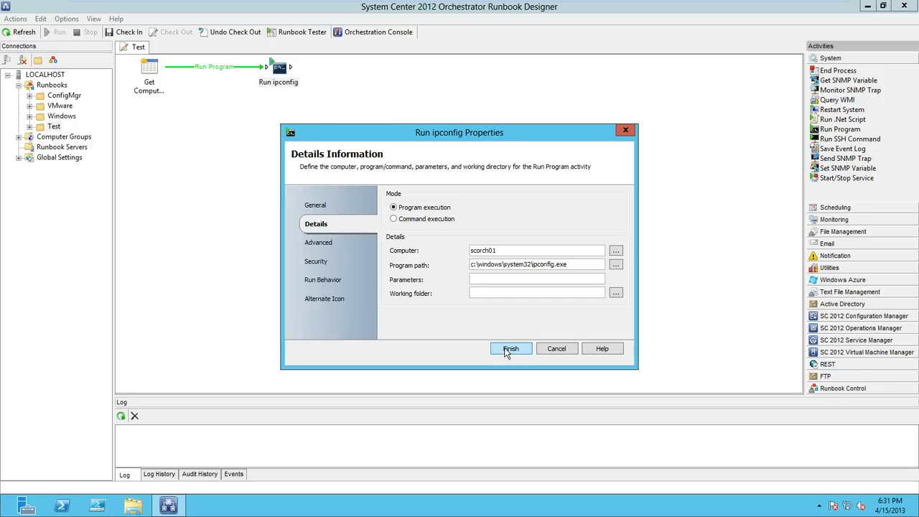
pyautogui.click(511, 349)
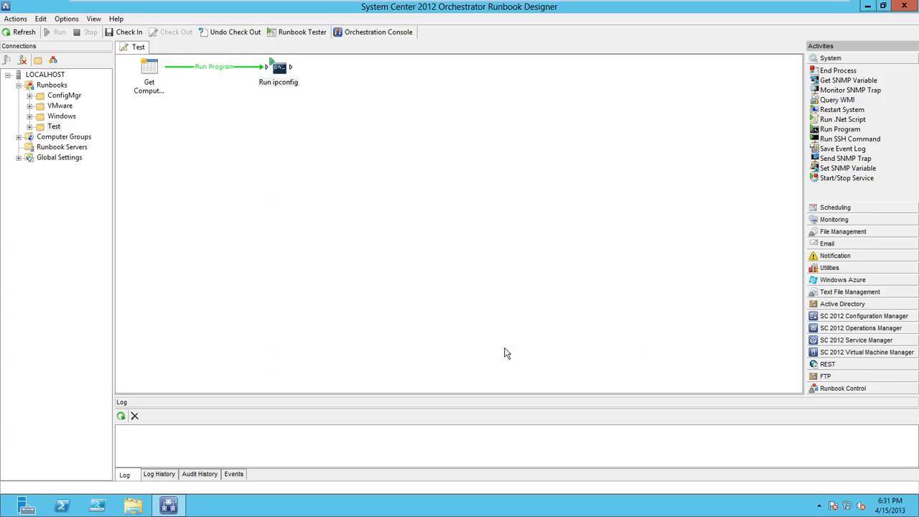
pyautogui.moveTo(813, 111)
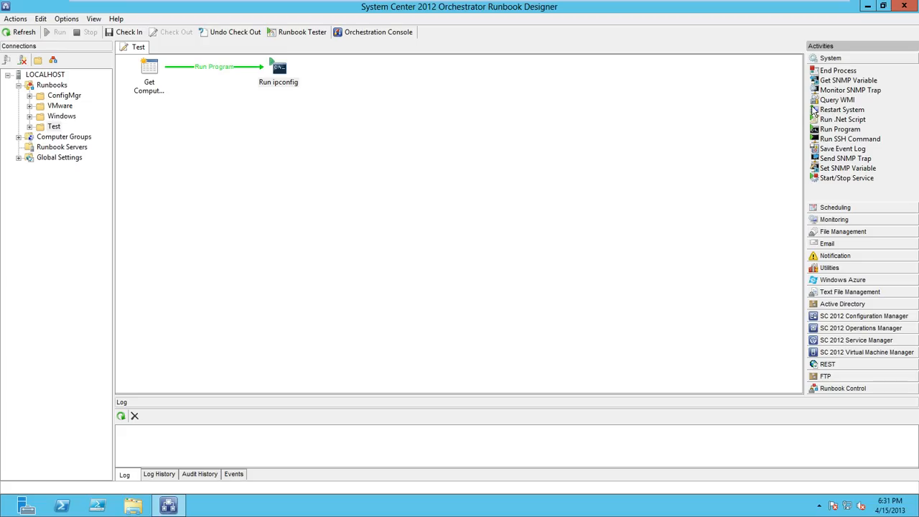
pyautogui.moveTo(849, 63)
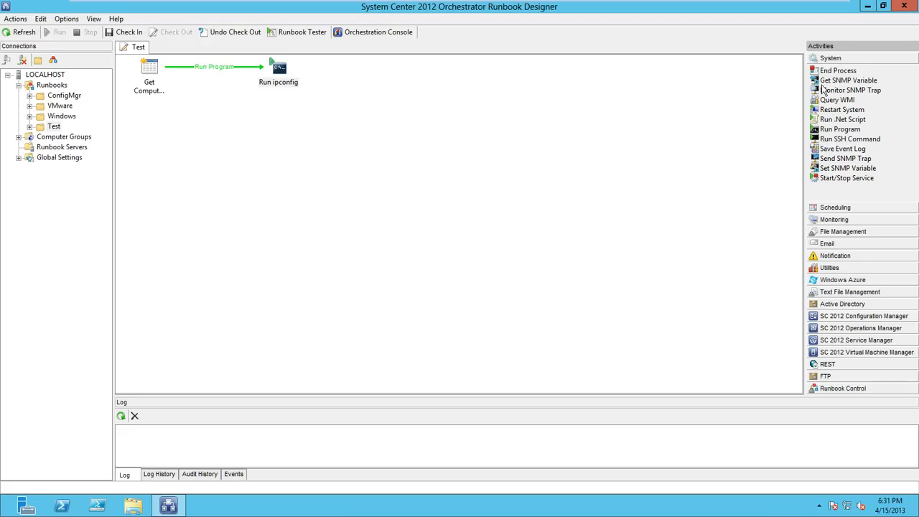
pyautogui.moveTo(833, 236)
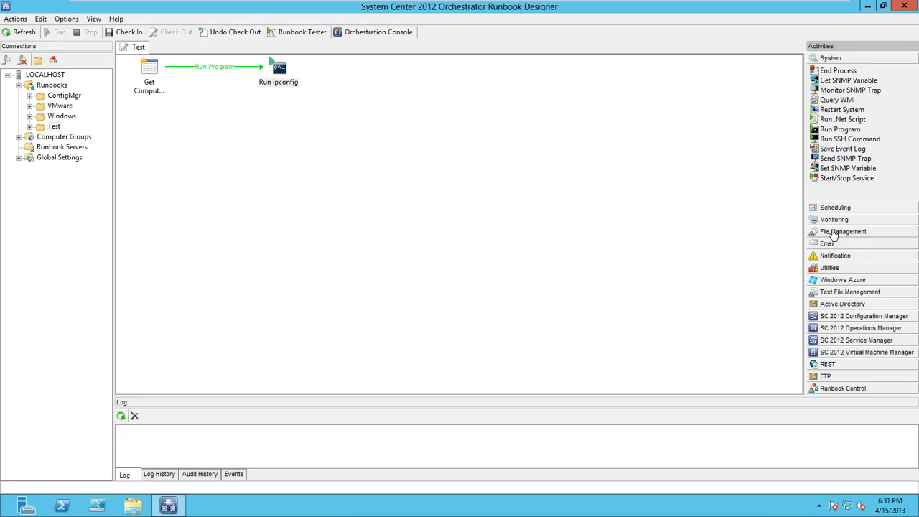
# Add a Send Event Log Message from Notification and link it after Run ipconfig.
pyautogui.click(835, 218)
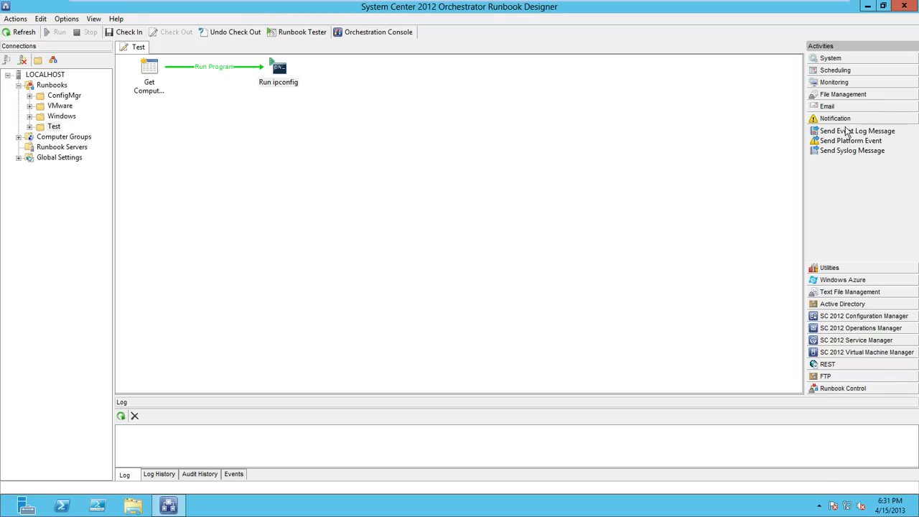
pyautogui.moveTo(418, 85)
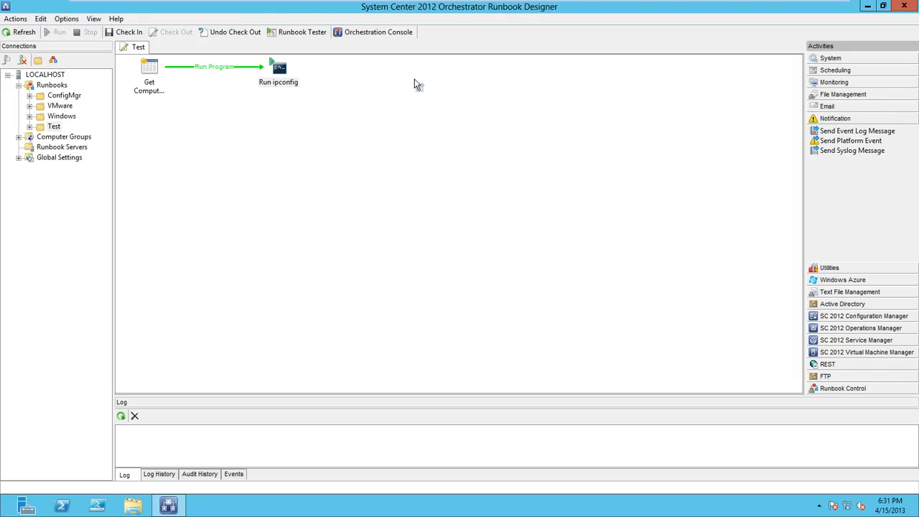
pyautogui.moveTo(856, 131); pyautogui.dragTo(408, 72)
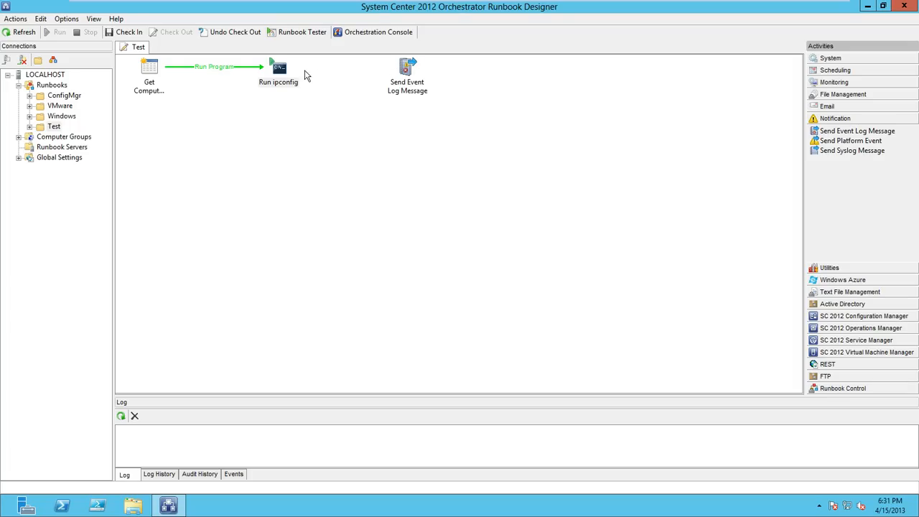
pyautogui.click(279, 68)
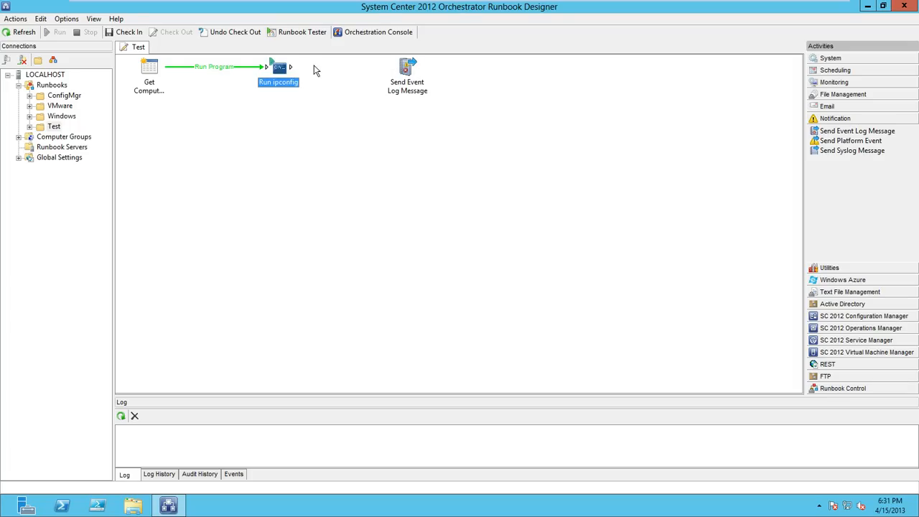
pyautogui.moveTo(290, 68); pyautogui.dragTo(395, 67)
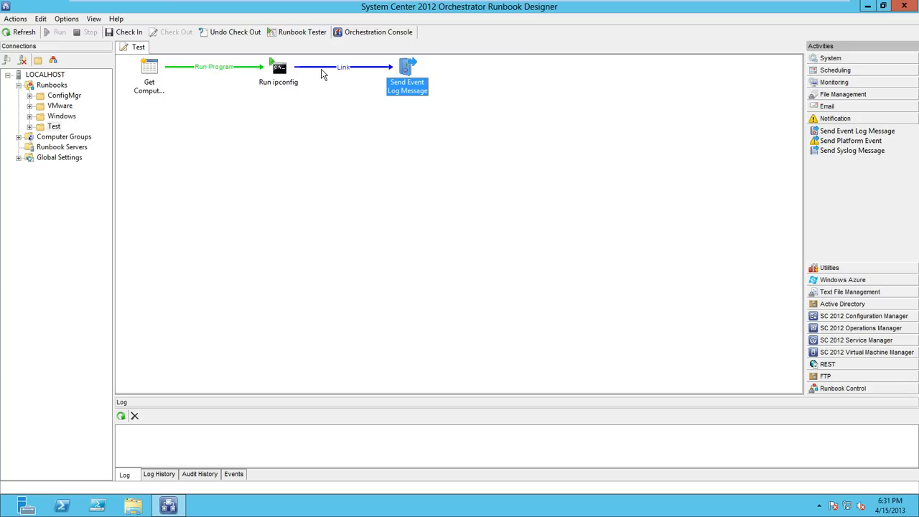
pyautogui.moveTo(328, 72)
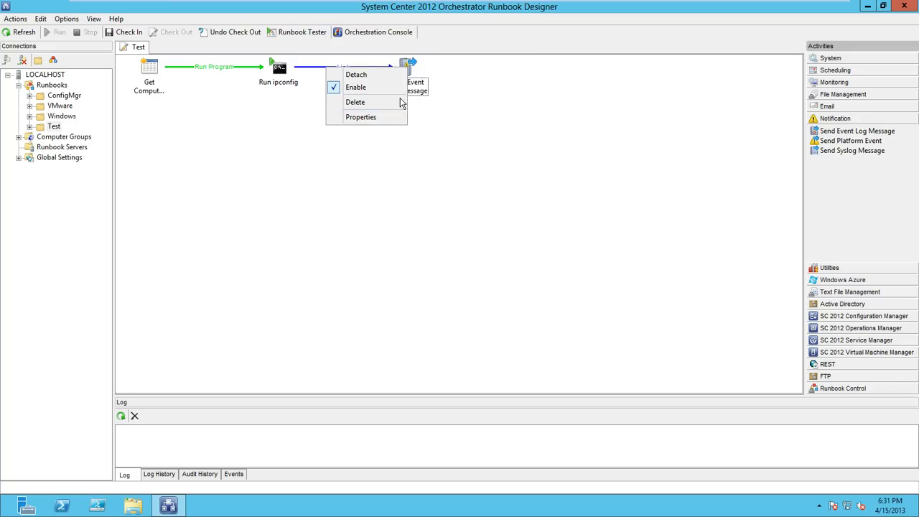
# Set the link's Include condition to Run ipconfig returning failed instead of success.
pyautogui.click(362, 118)
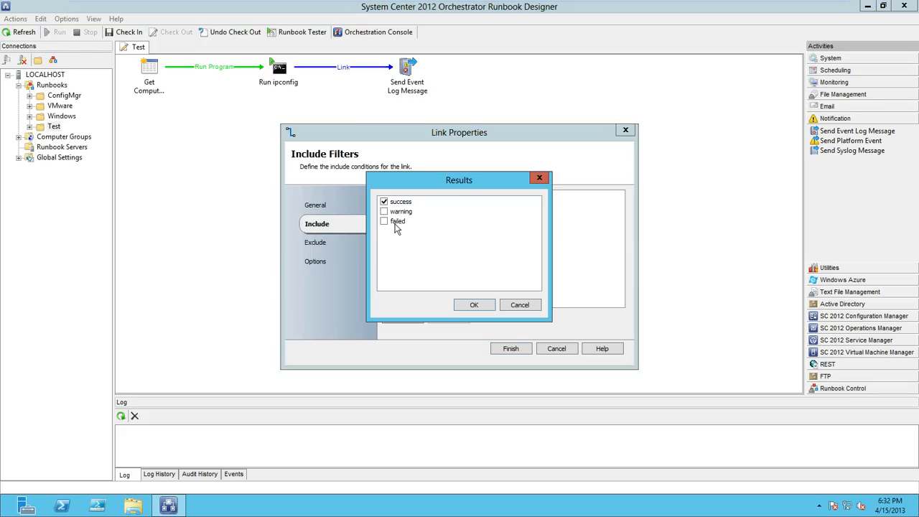
pyautogui.click(385, 221)
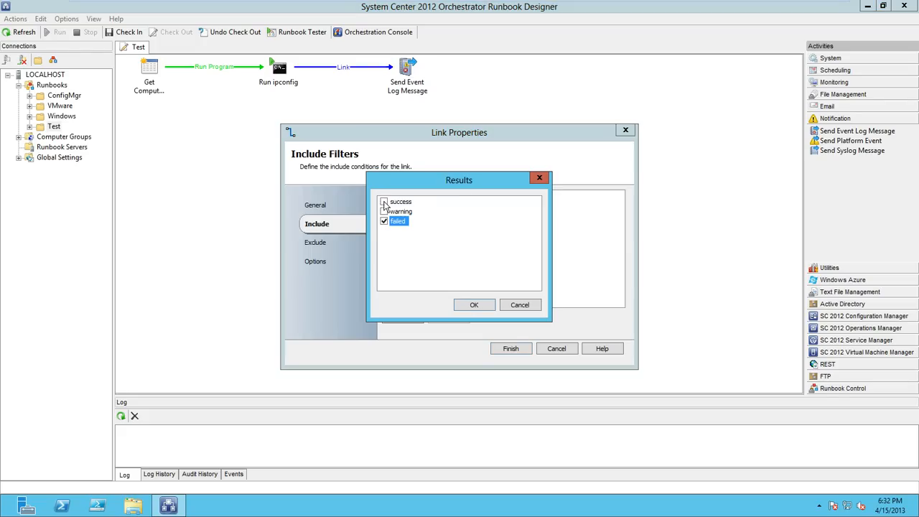
pyautogui.click(474, 305)
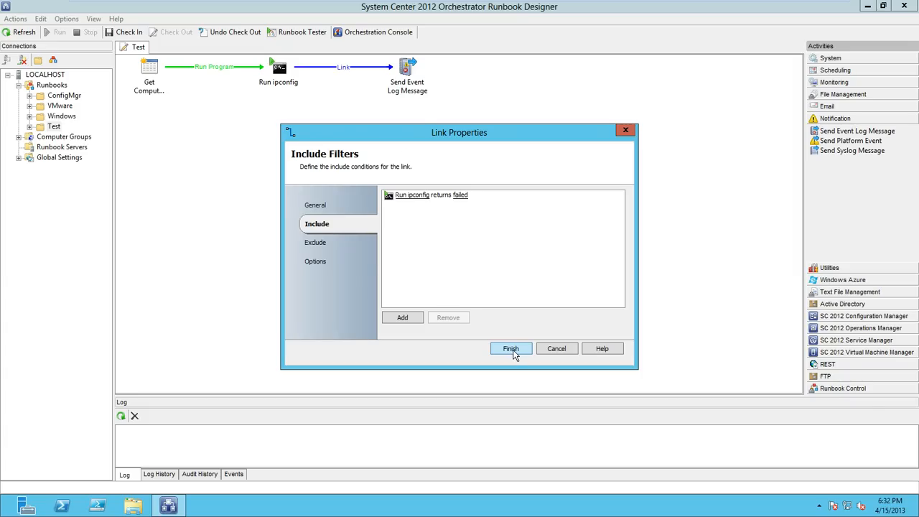
pyautogui.click(316, 262)
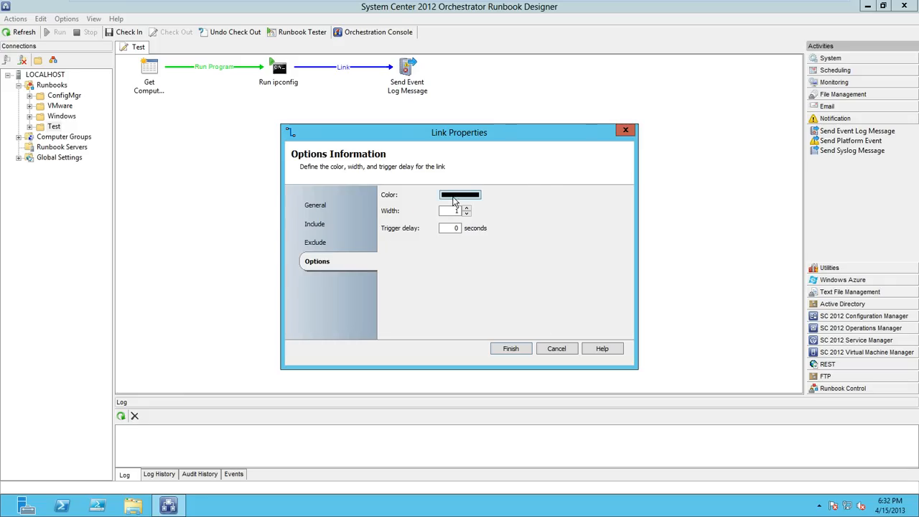
# Choose red as the failure link's colour on the Options tab.
pyautogui.click(459, 196)
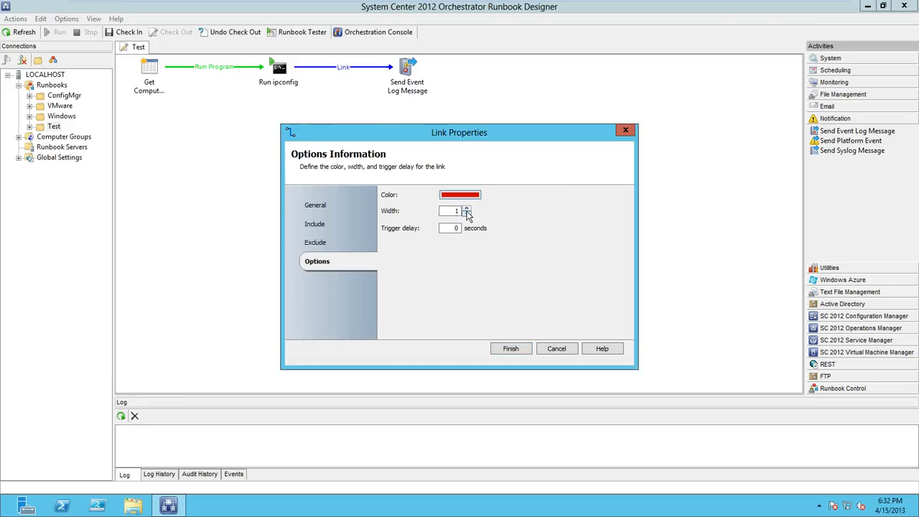
# Save the red colour and reopen the failure link's properties.
pyautogui.click(512, 349)
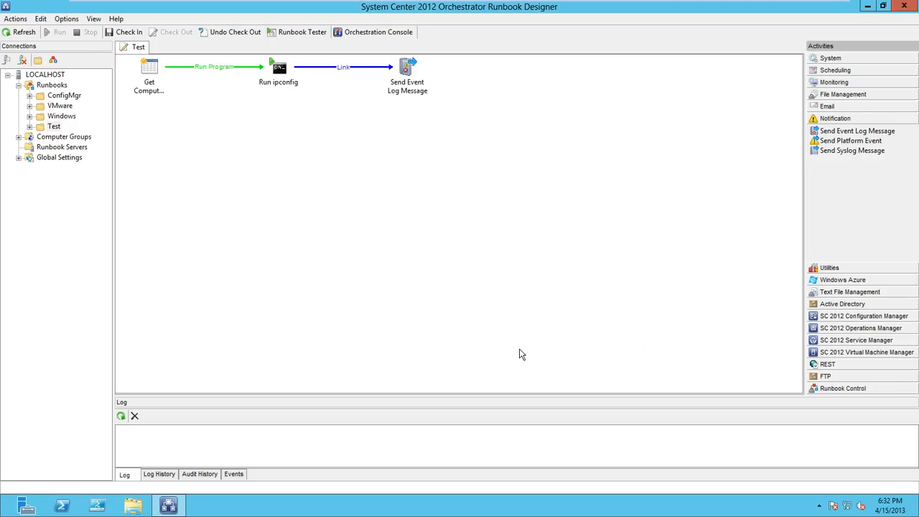
pyautogui.rightClick(394, 68)
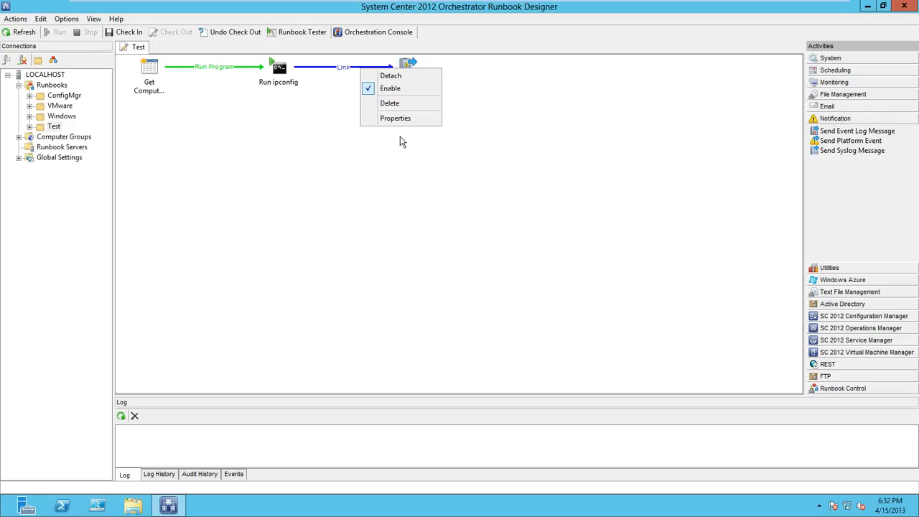
pyautogui.click(396, 118)
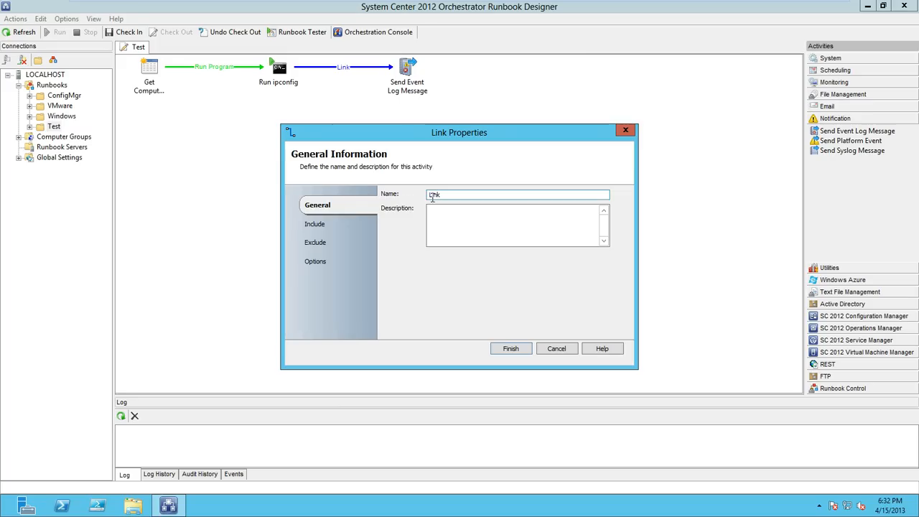
# Name the link ipconfig Failed, describe 'This smart-link will execute if ipconfig fails', and save.
pyautogui.write('IPconfig F')
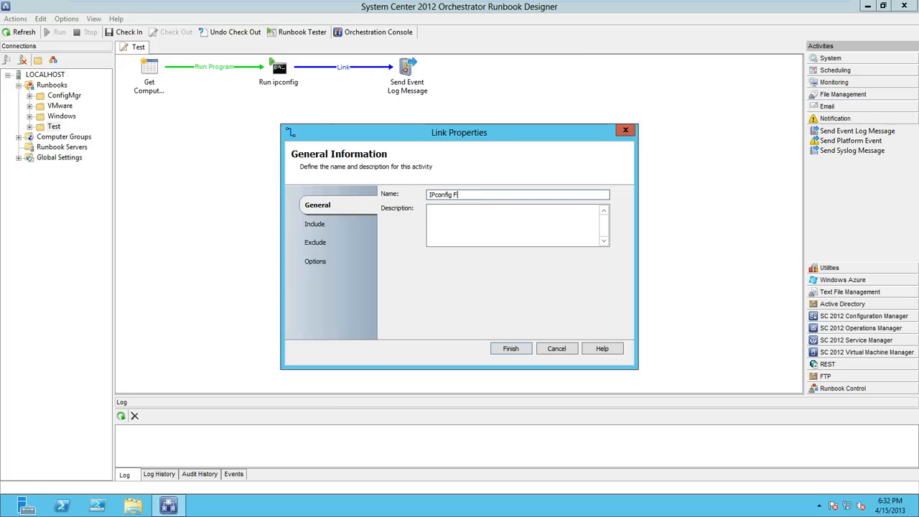
pyautogui.write('config Failed')
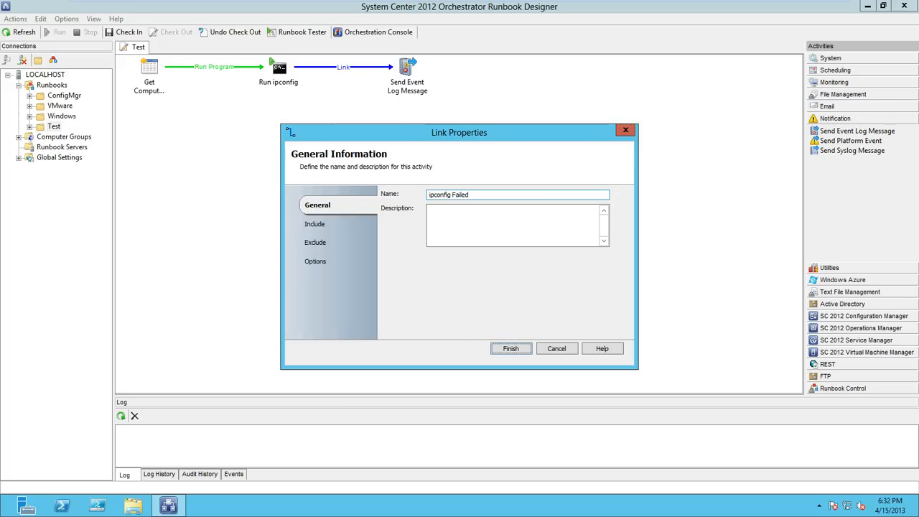
pyautogui.moveTo(540, 213)
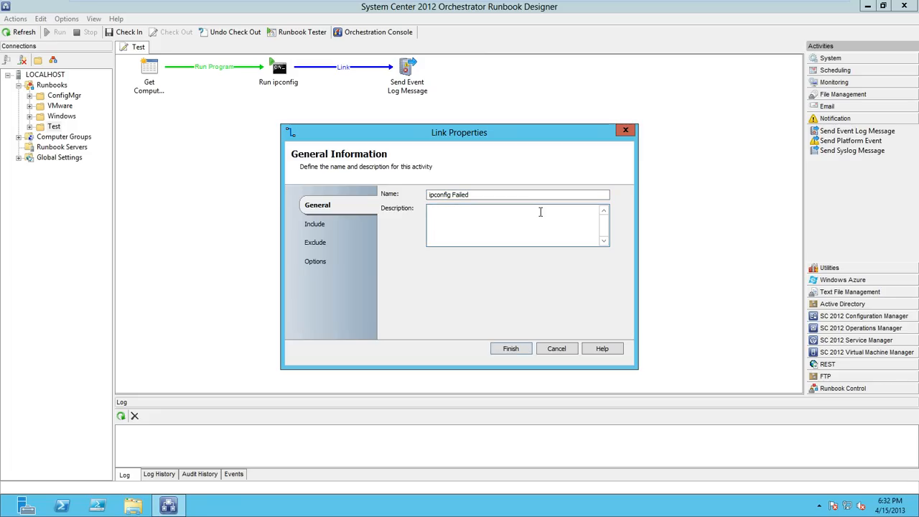
pyautogui.write('This')
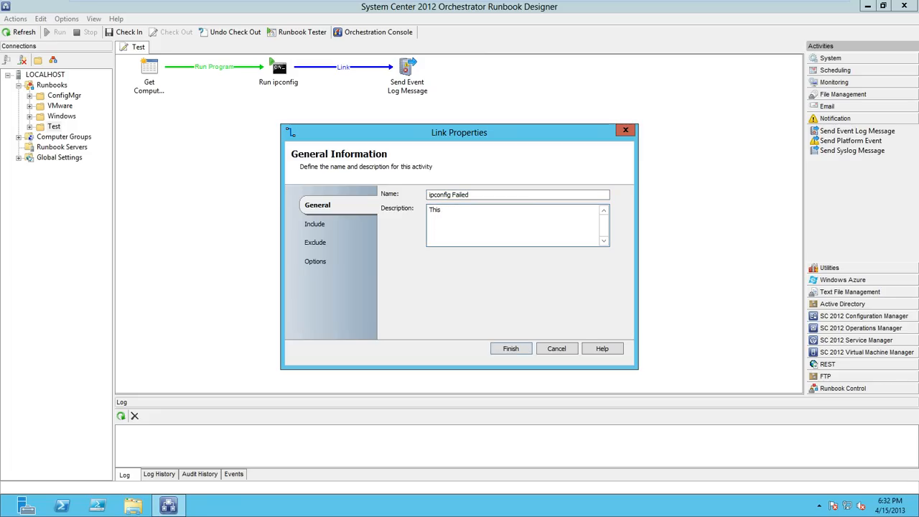
pyautogui.write('smart-link')
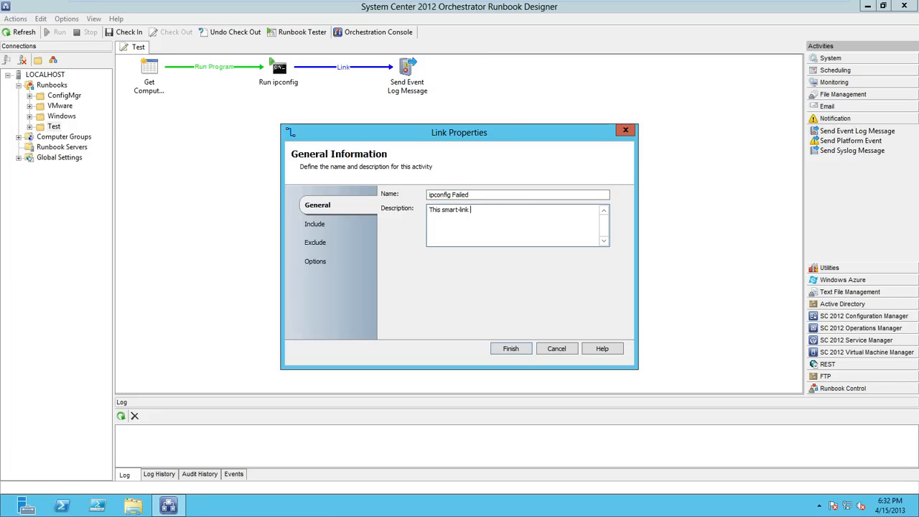
pyautogui.write('will execute if')
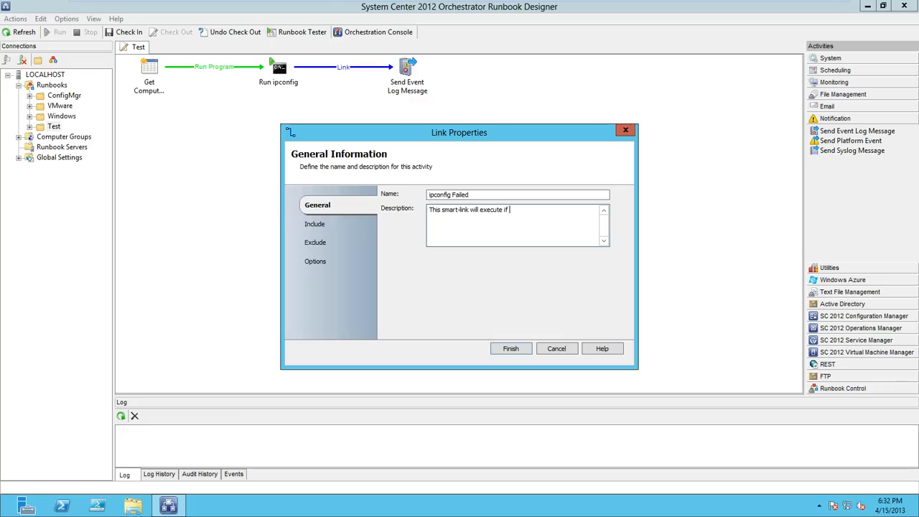
pyautogui.write('ipconfig fails to execute successfully.')
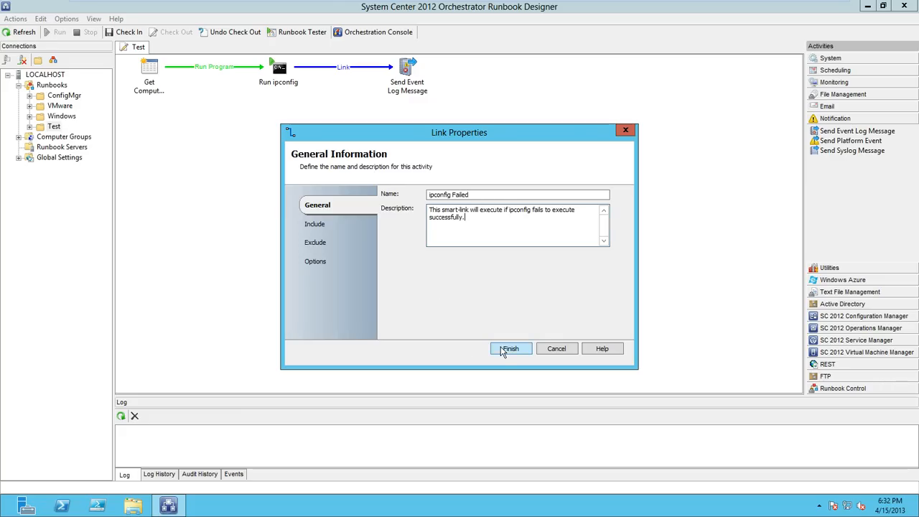
pyautogui.click(511, 350)
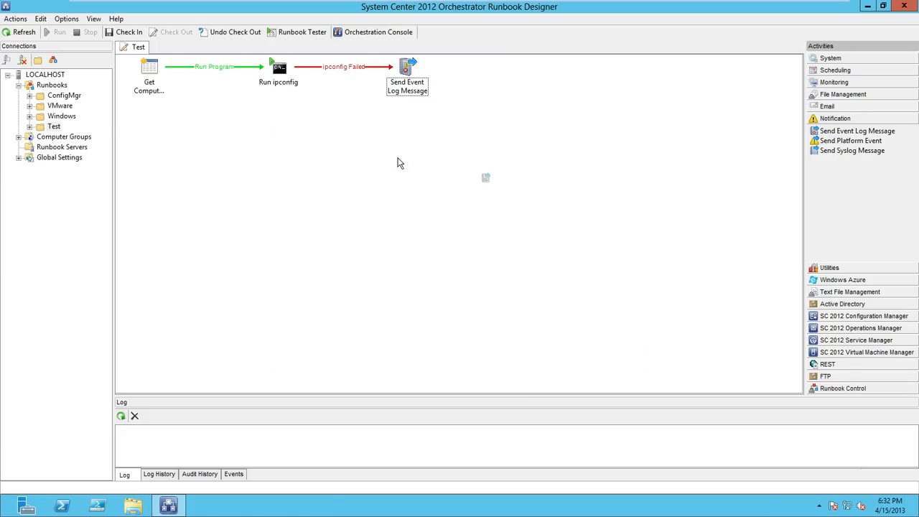
# Add a second Send Event Log Message below Run ipconfig and link it from Run ipconfig.
pyautogui.moveTo(857, 130); pyautogui.dragTo(279, 201)
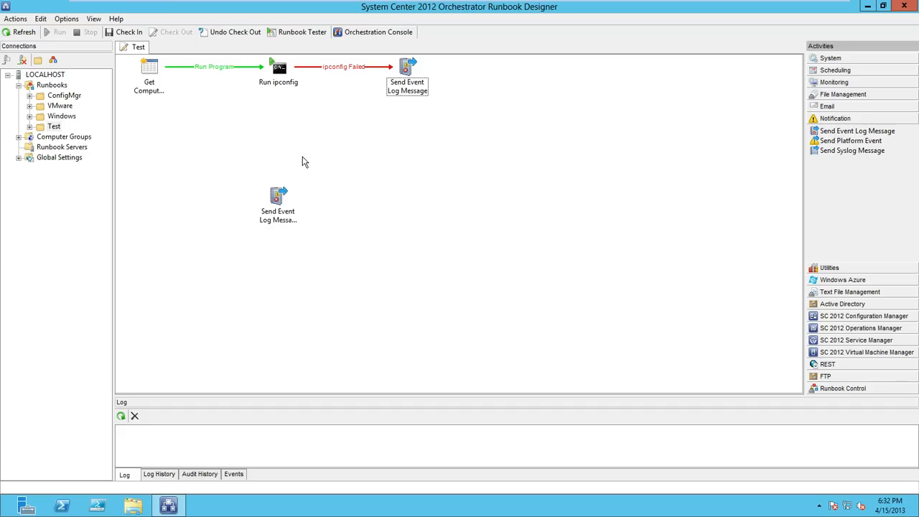
pyautogui.click(279, 69)
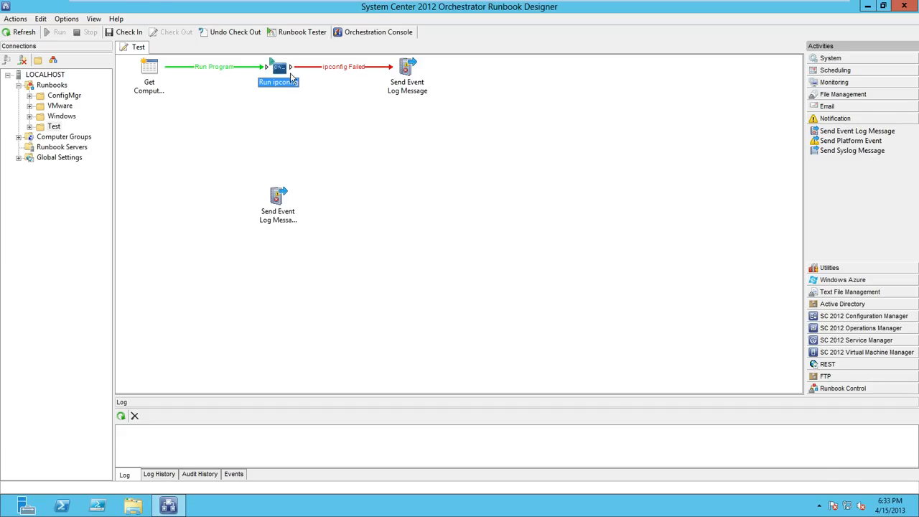
pyautogui.moveTo(279, 69); pyautogui.dragTo(279, 193)
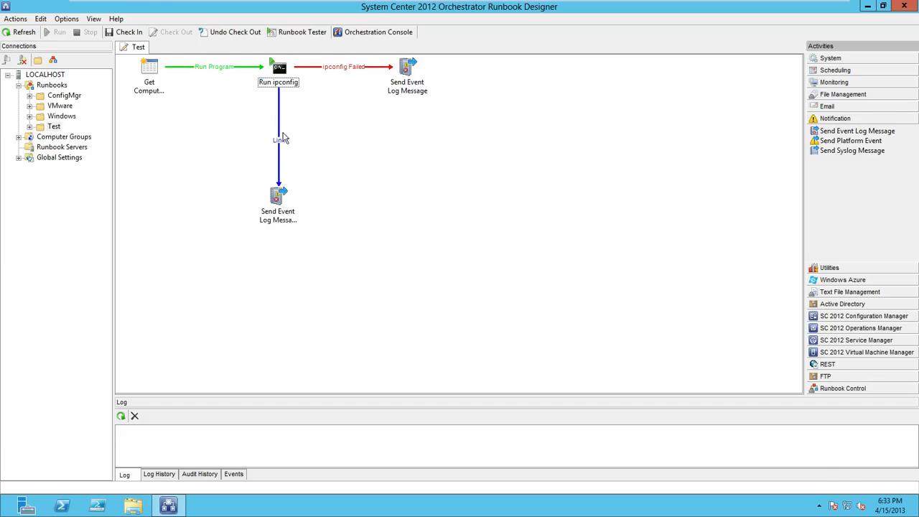
# Name the new link ipconfig success and describe that it executes when ipconfig runs successfully.
pyautogui.rightClick(280, 138)
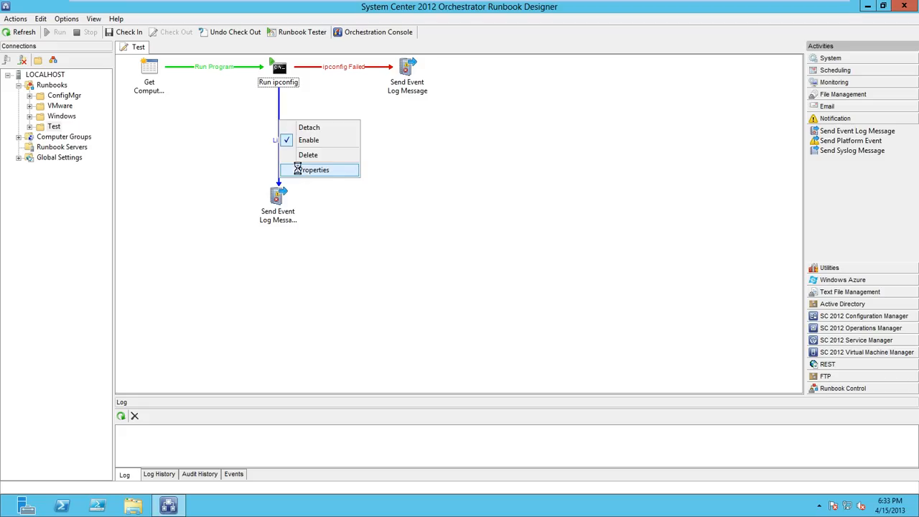
pyautogui.click(315, 170)
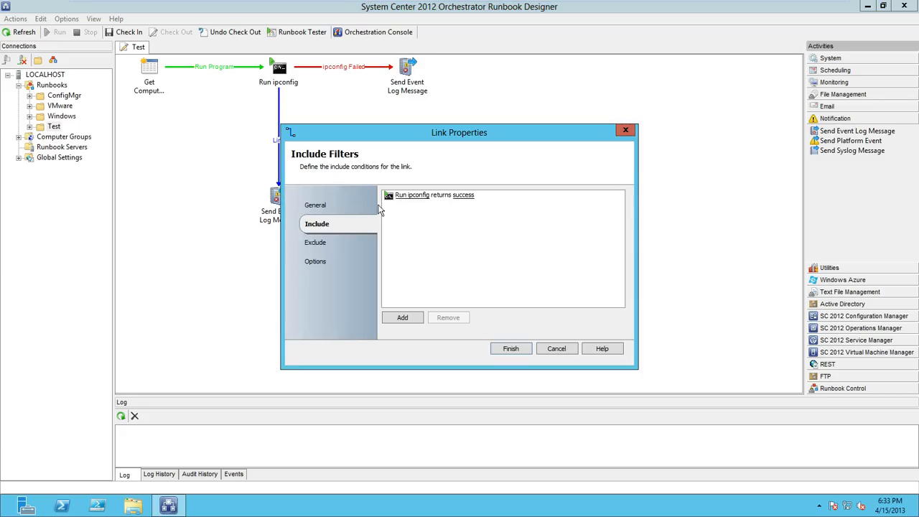
pyautogui.click(316, 204)
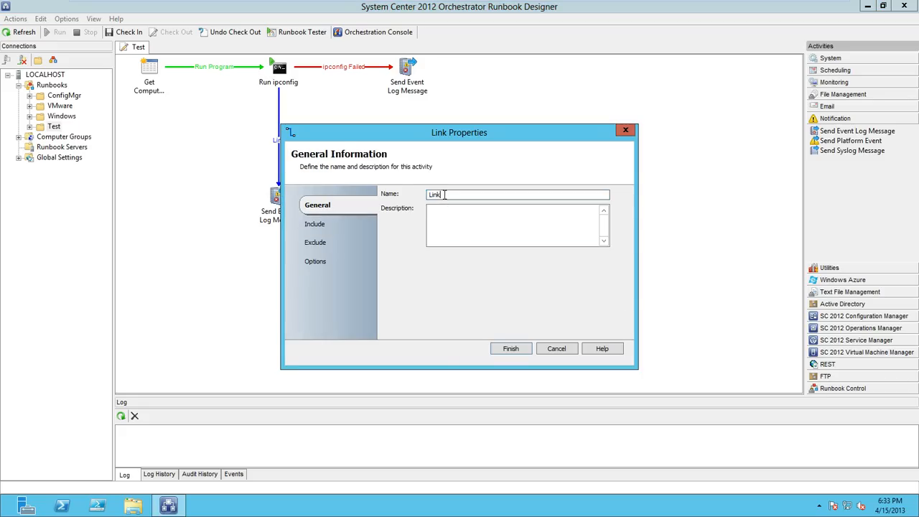
pyautogui.write('ipconfig success')
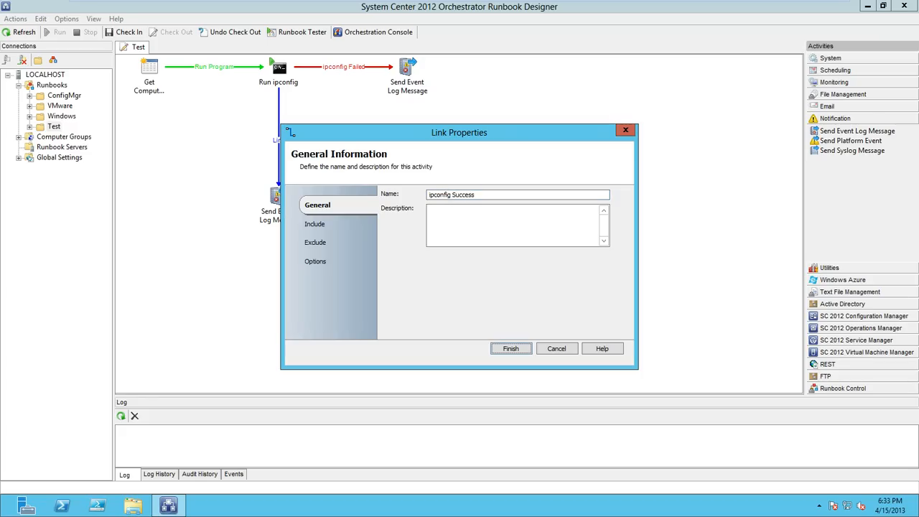
pyautogui.write('This s')
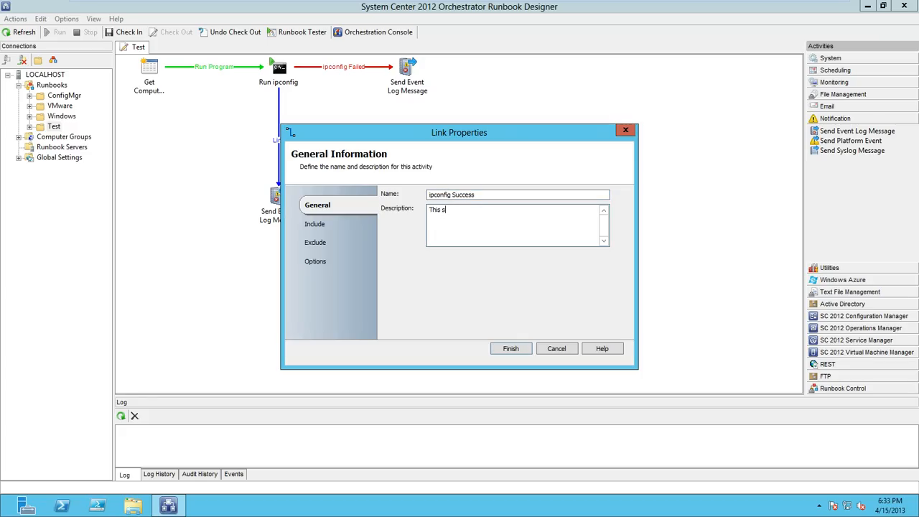
pyautogui.write('mart-link executes if ipconfig')
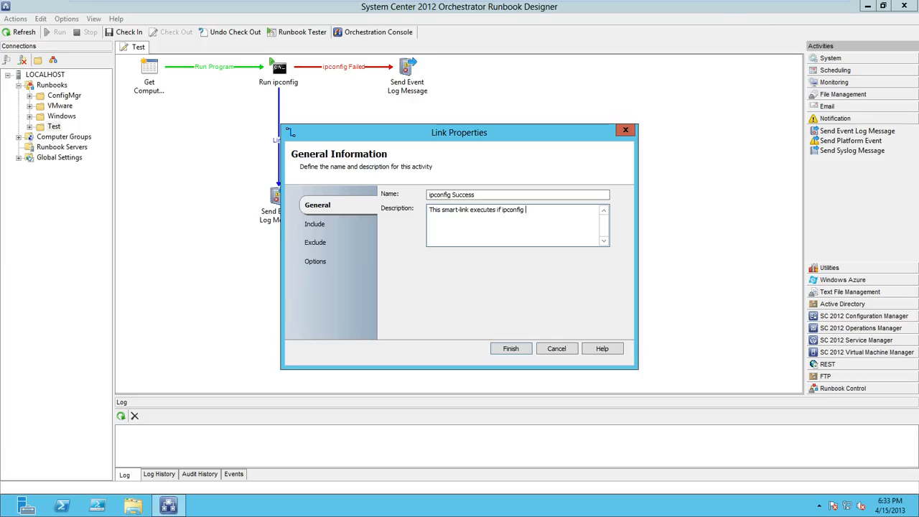
pyautogui.write('runs successfully')
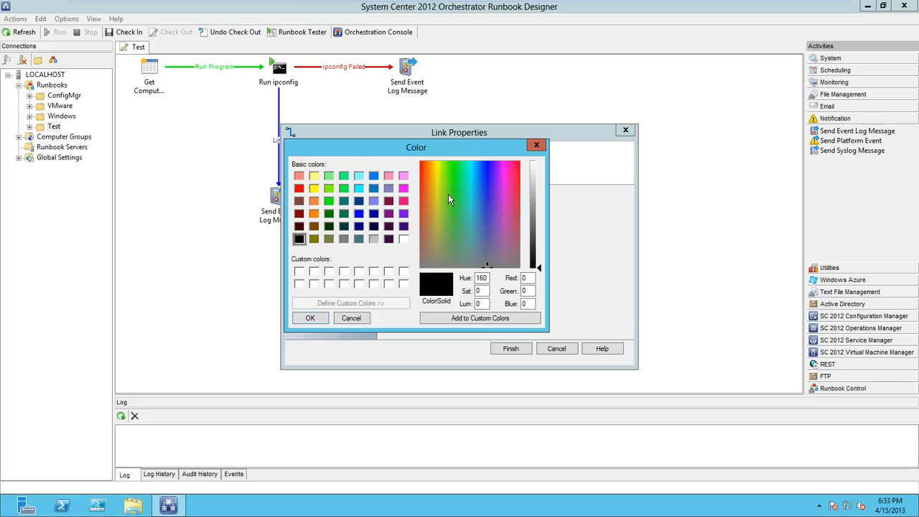
# Give the success link a green colour and save its settings.
pyautogui.click(454, 172)
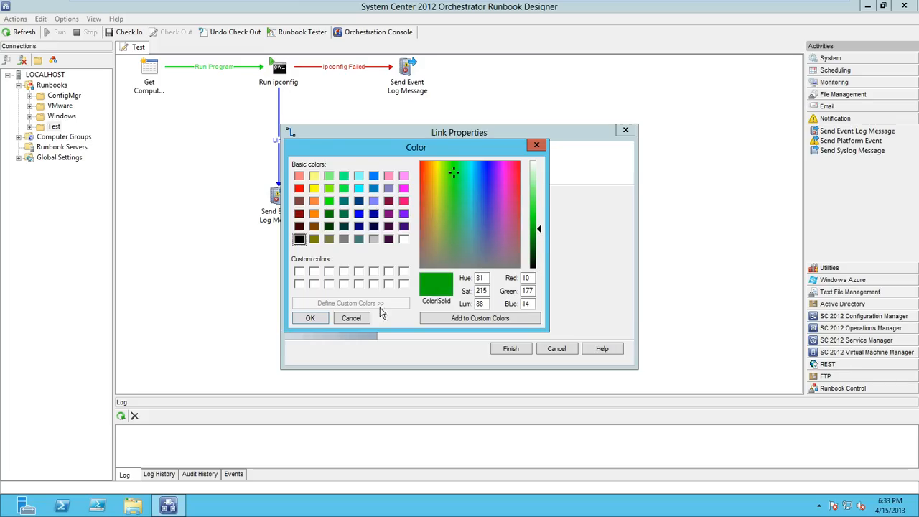
pyautogui.click(310, 318)
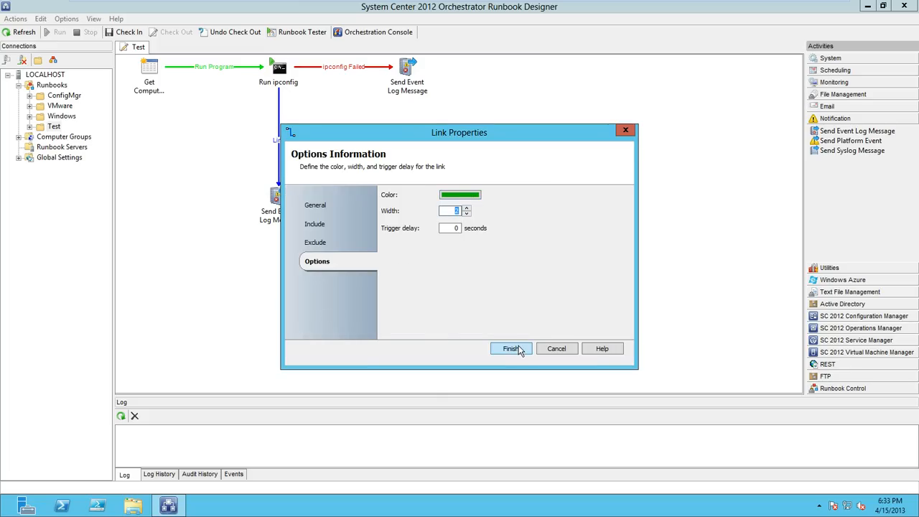
pyautogui.click(511, 349)
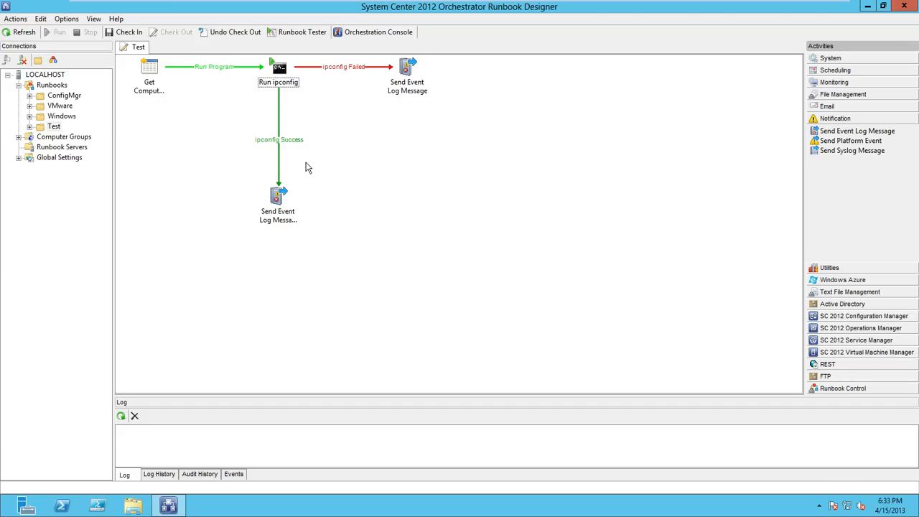
pyautogui.moveTo(286, 170)
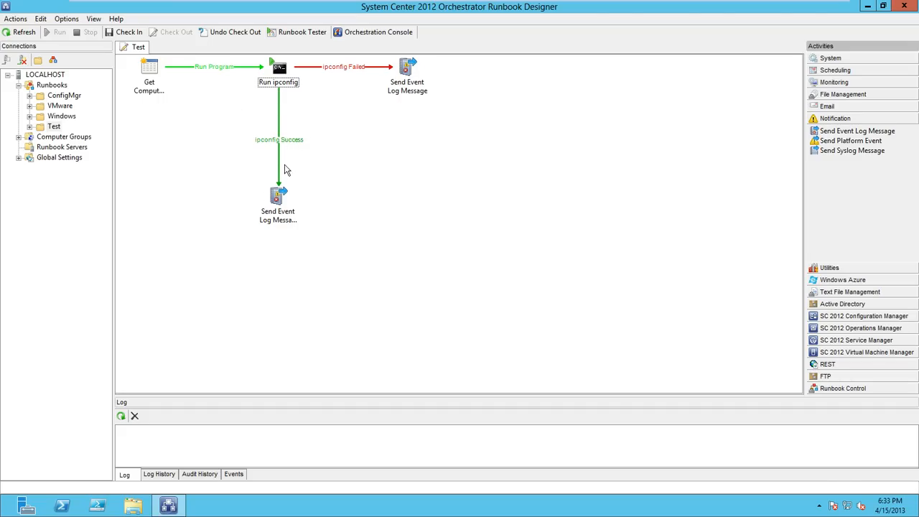
# Set the success message to computer scorch01 with message Program succeeded! and save.
pyautogui.doubleClick(278, 195)
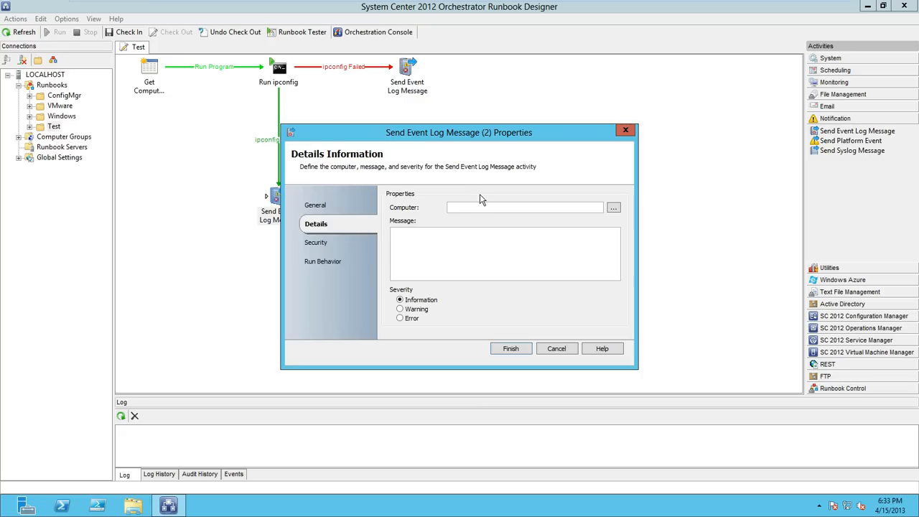
pyautogui.write('scorch01')
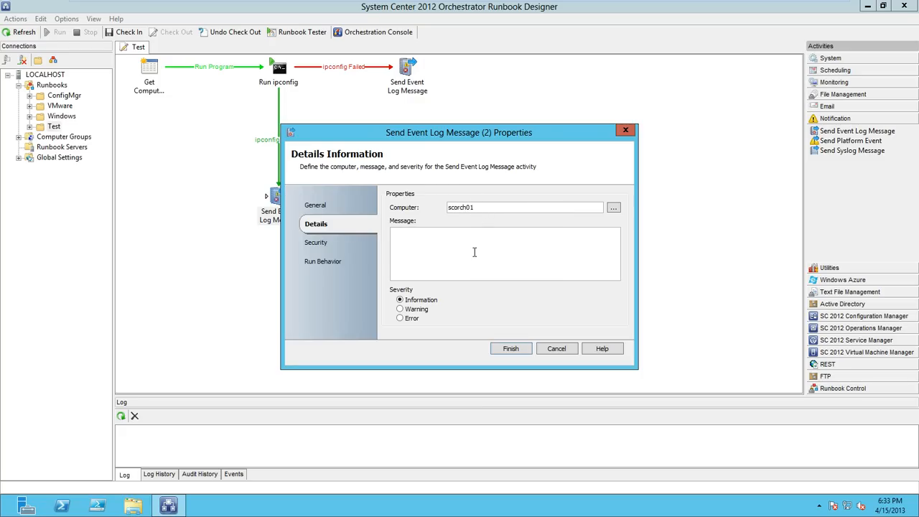
pyautogui.write('Program succeeded!')
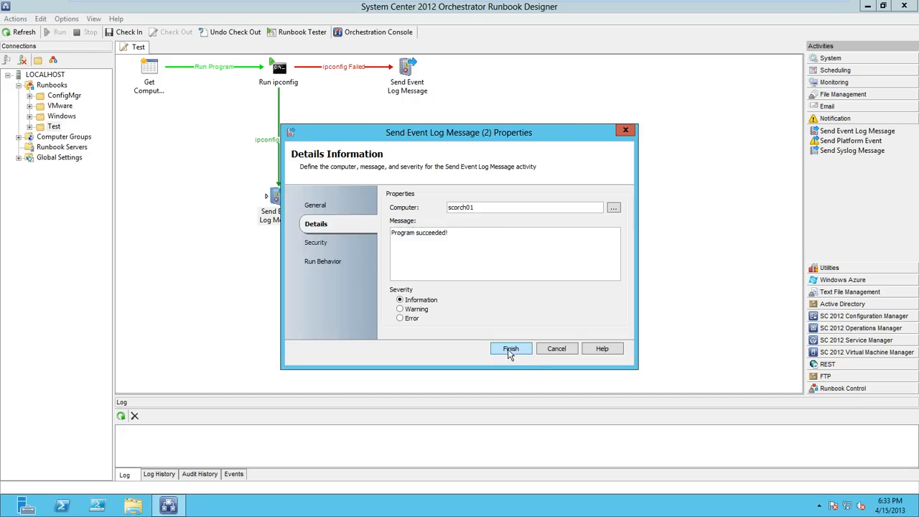
pyautogui.click(511, 349)
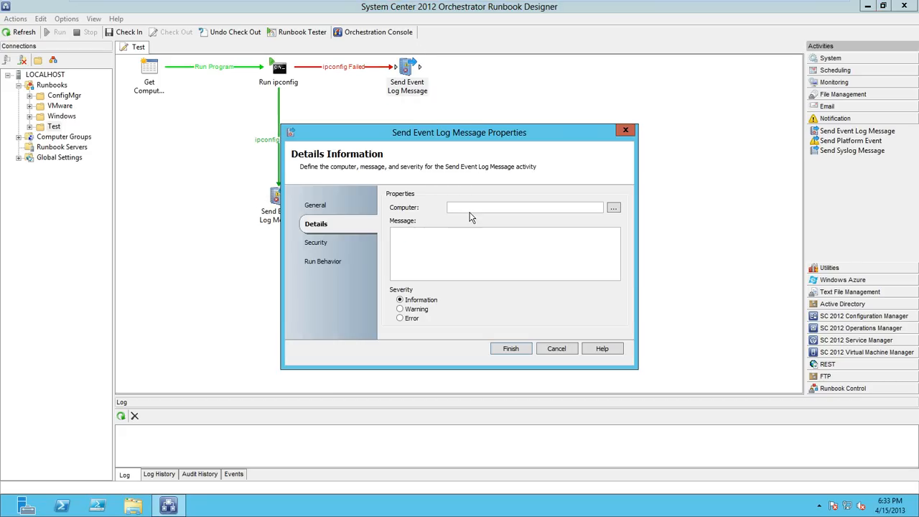
# Set the failure message to computer scorch01 with message Program failed. and save.
pyautogui.write('scorch01')
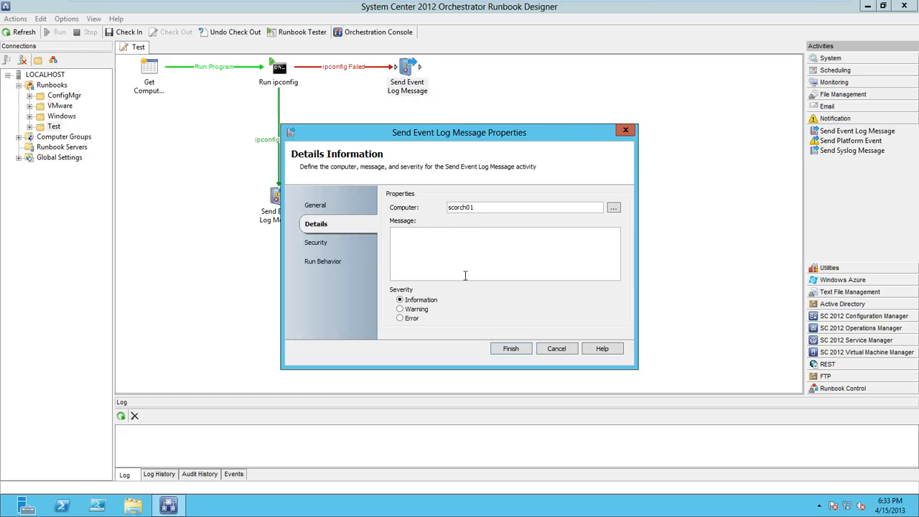
pyautogui.write('Program failed.')
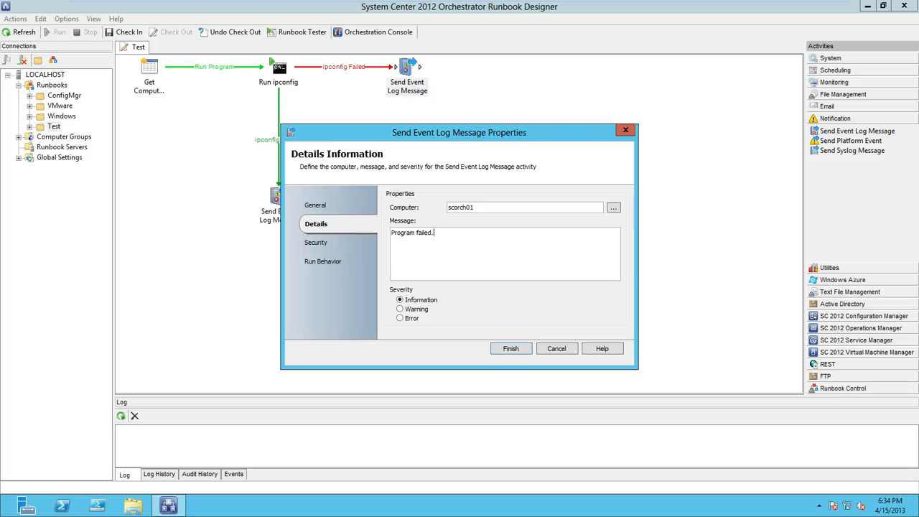
pyautogui.click(511, 349)
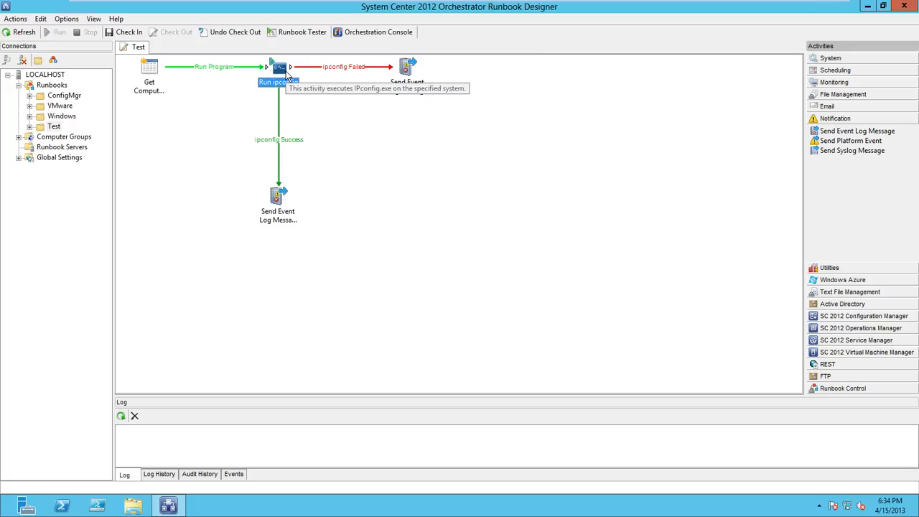
# Subscribe Run ipconfig's Computer field to Get Computer Name's ComputerName published data and save.
pyautogui.rightClick(279, 68)
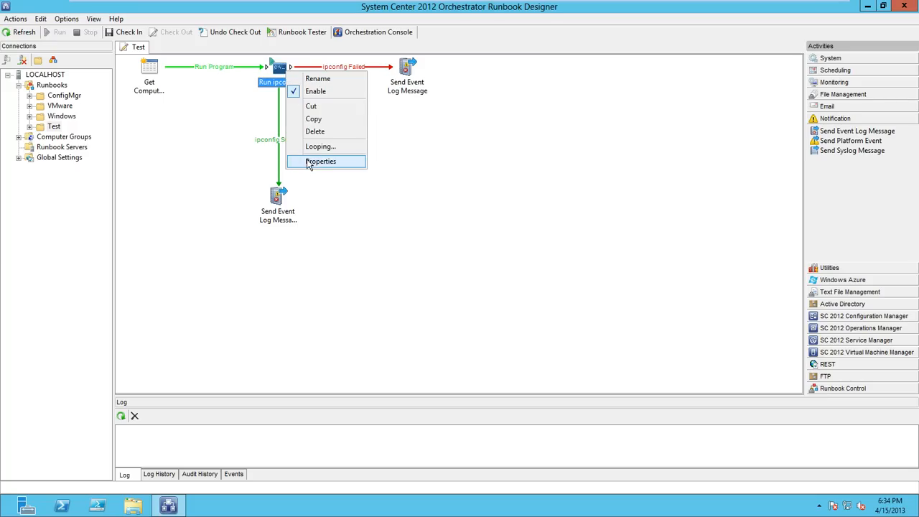
pyautogui.click(322, 161)
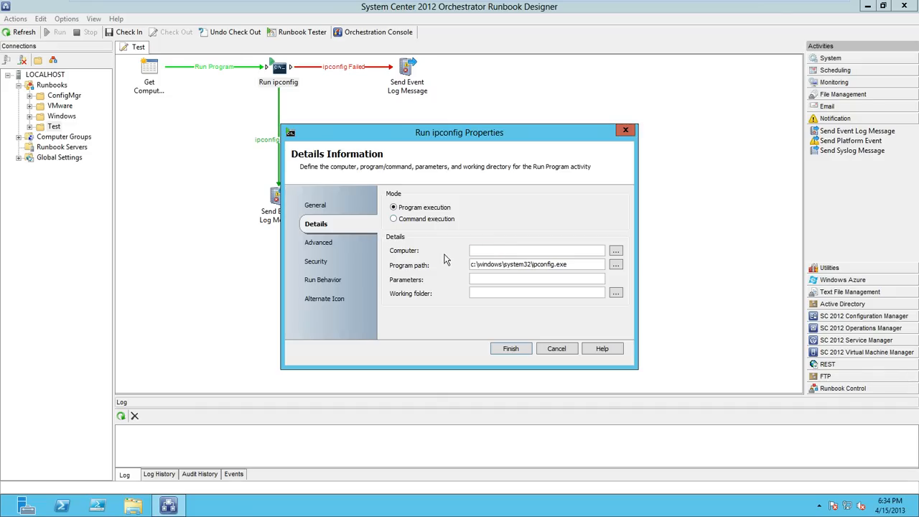
pyautogui.moveTo(152, 75)
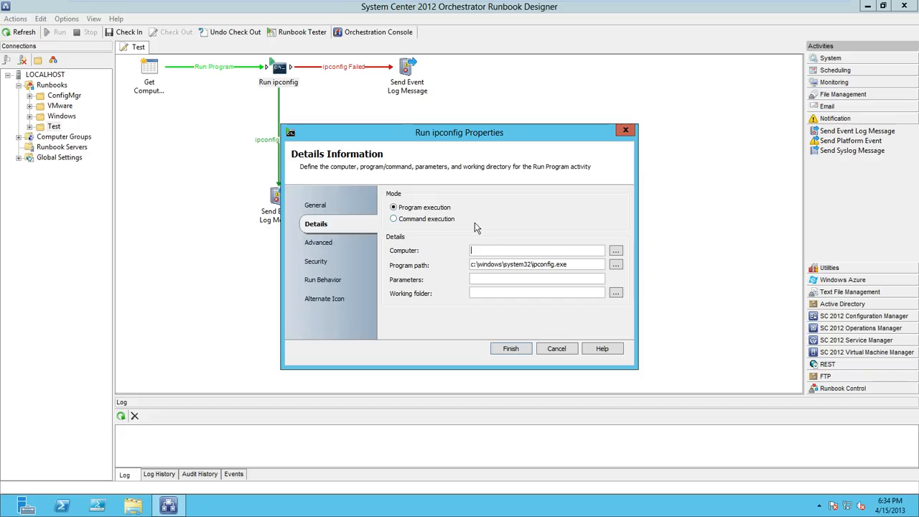
pyautogui.rightClick(538, 250)
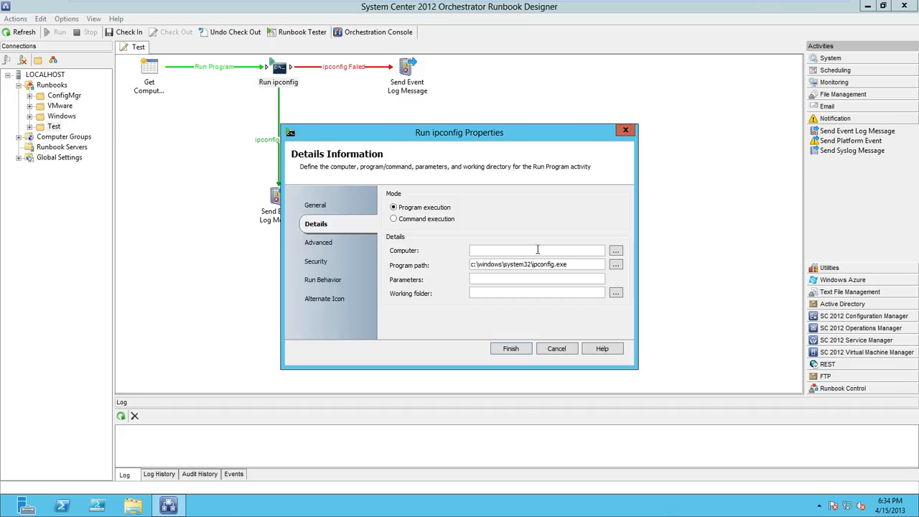
pyautogui.rightClick(537, 250)
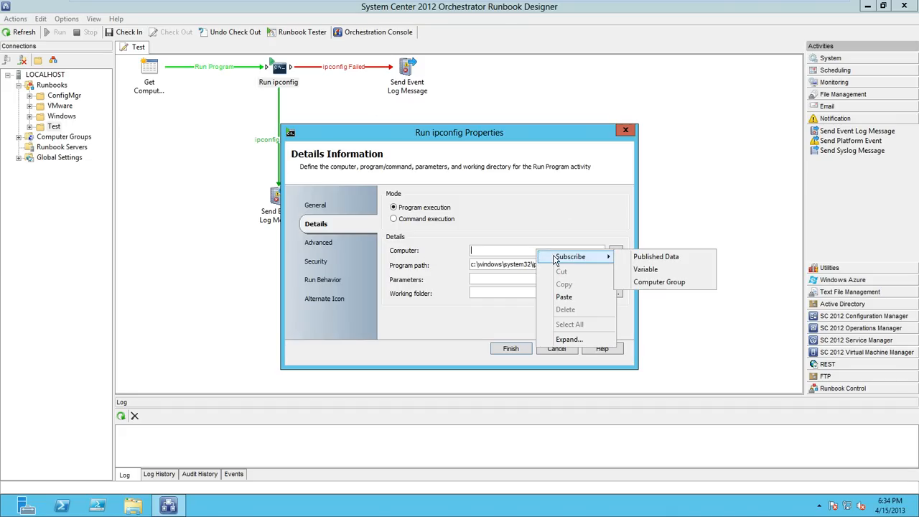
pyautogui.moveTo(655, 256)
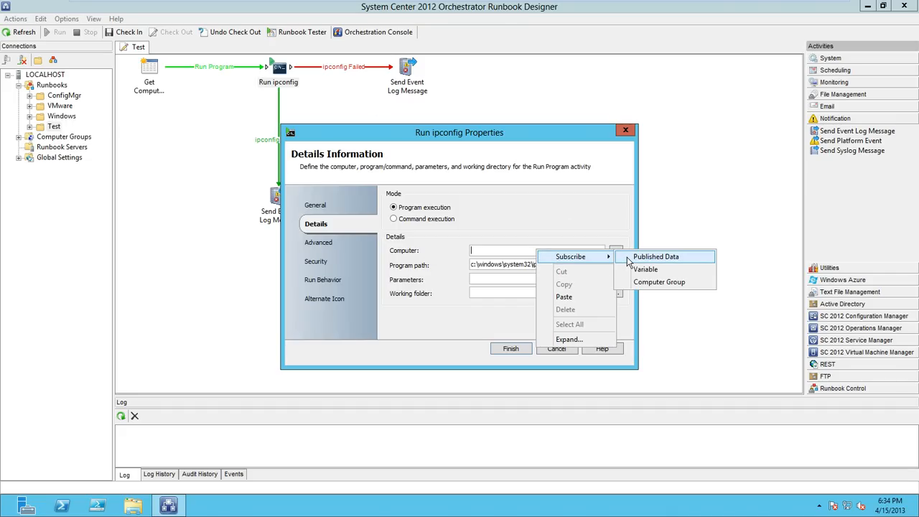
pyautogui.click(655, 256)
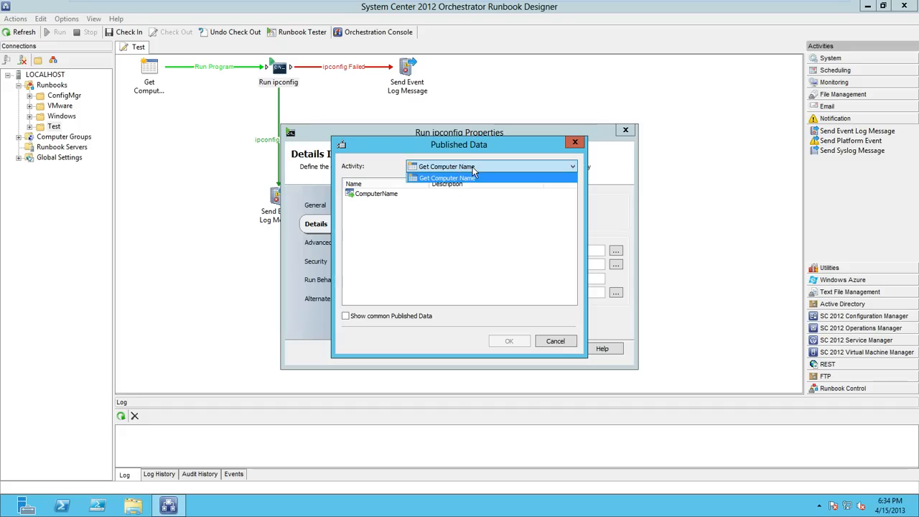
pyautogui.click(445, 178)
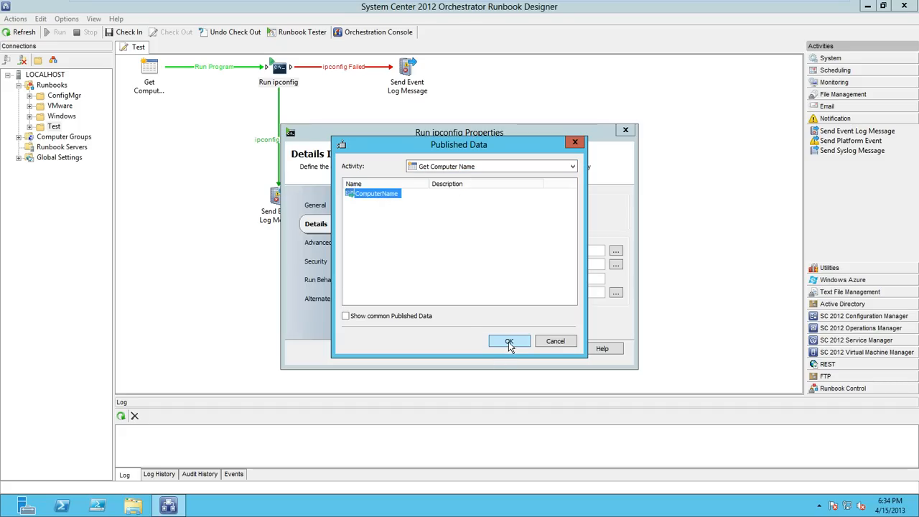
pyautogui.click(509, 342)
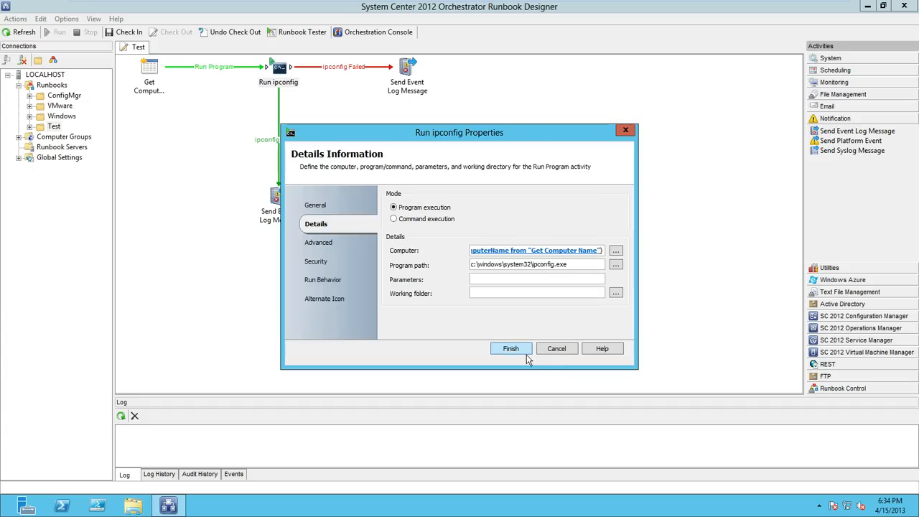
pyautogui.moveTo(512, 256)
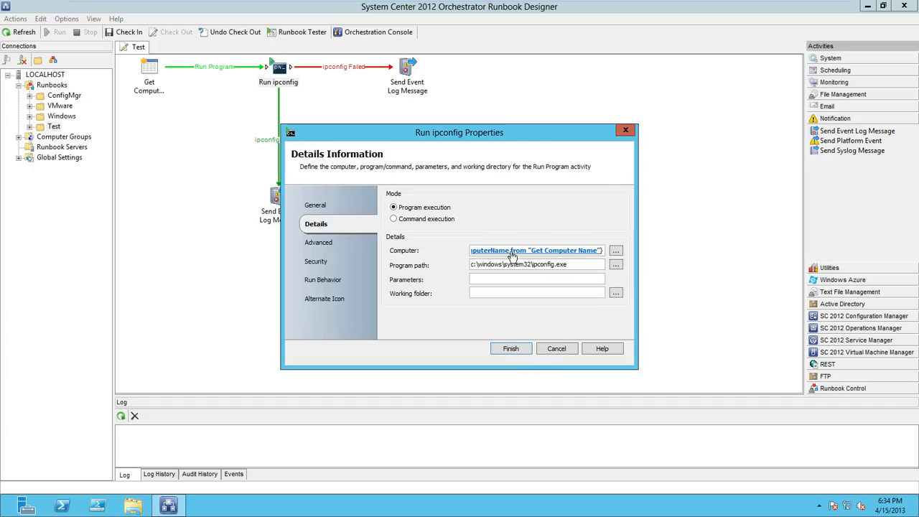
pyautogui.moveTo(549, 345)
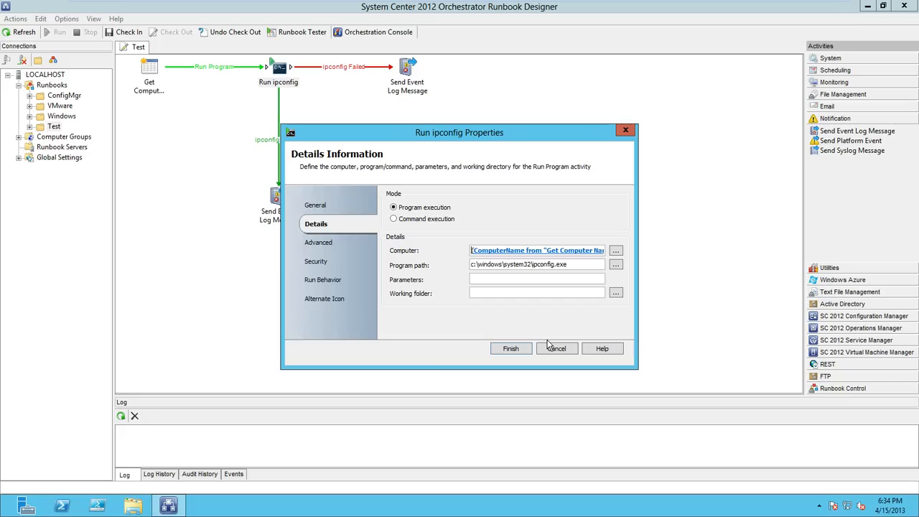
pyautogui.moveTo(583, 261)
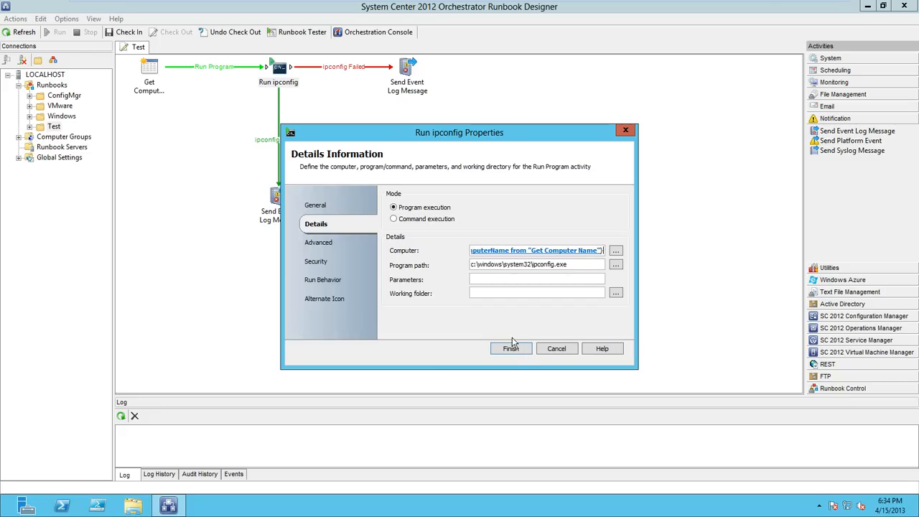
pyautogui.click(512, 349)
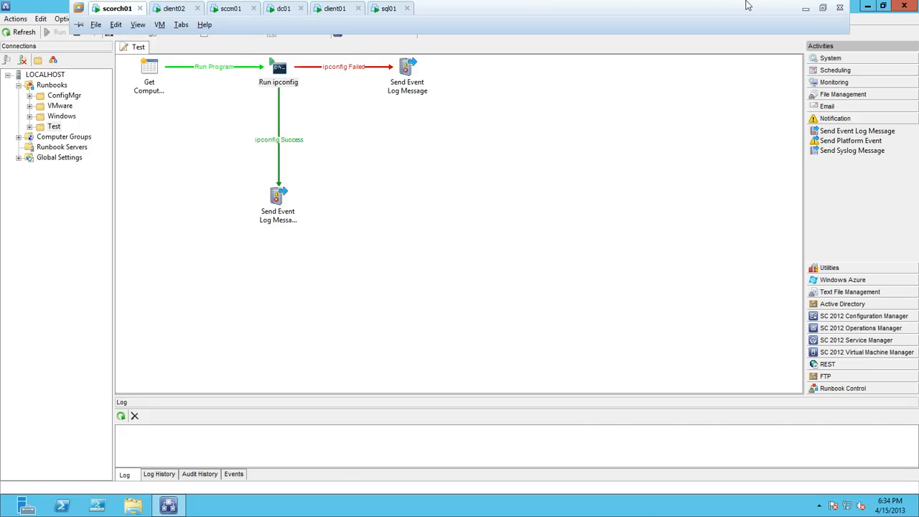
pyautogui.moveTo(661, 56)
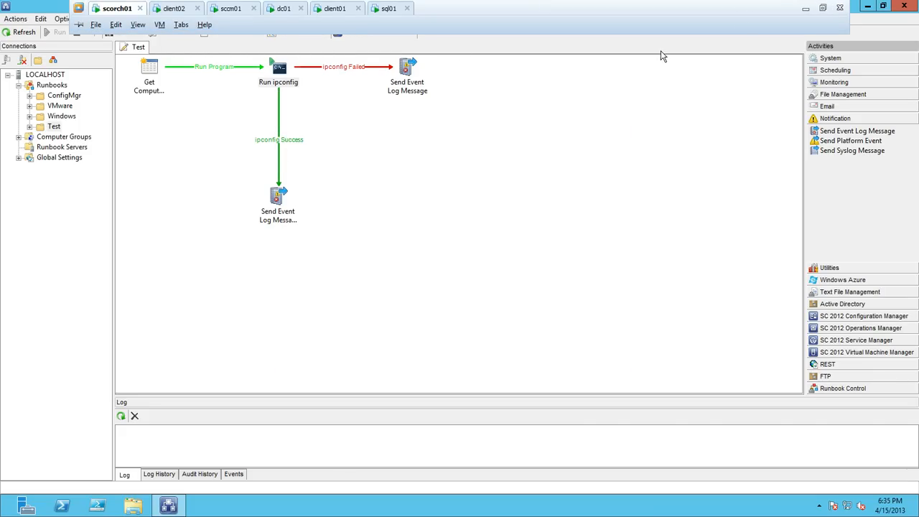